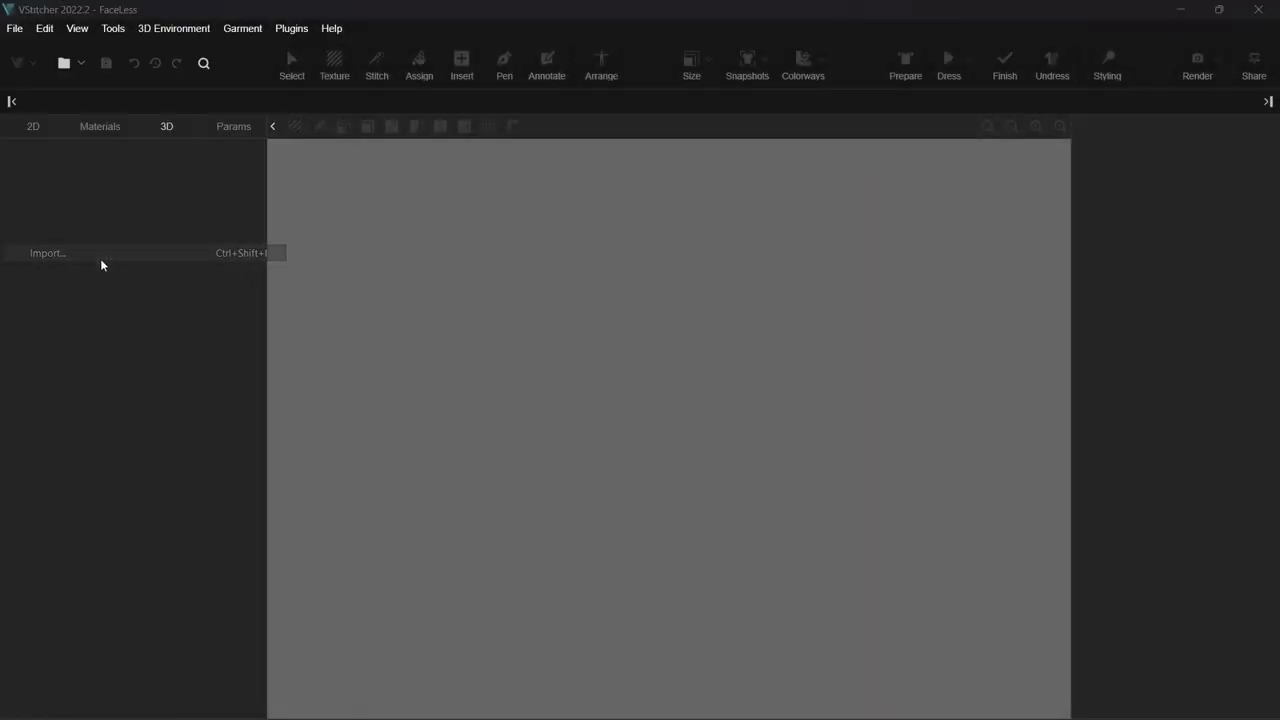
# - Import the A_Flat_Cap pattern with Shape Rotation set to 90, previewing before confirming
pyautogui.click(47, 252)
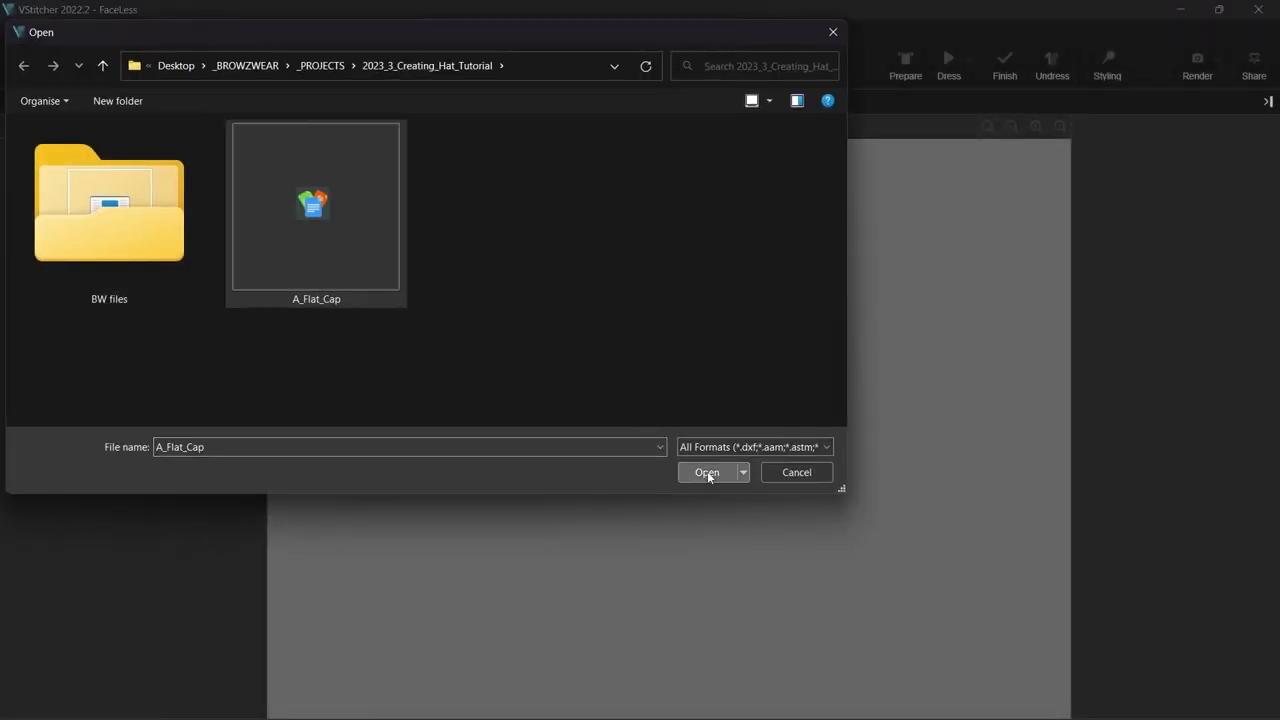
pyautogui.click(706, 472)
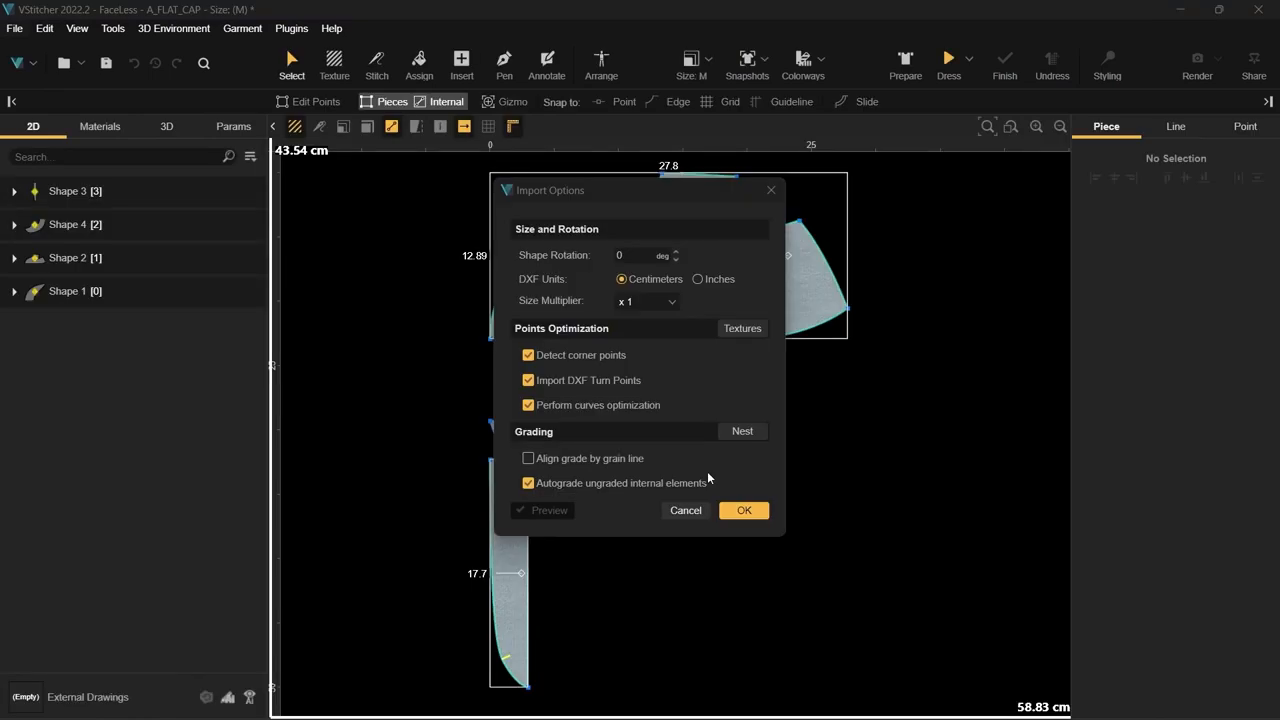
pyautogui.click(645, 254)
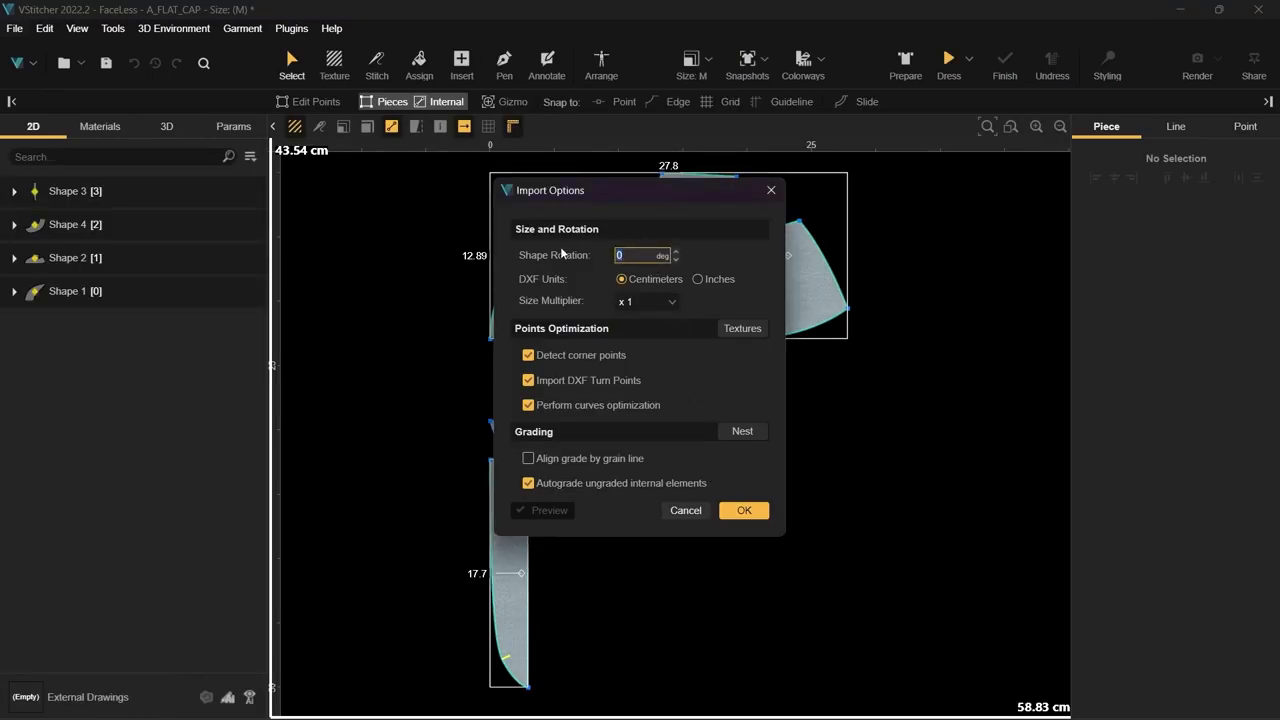
pyautogui.write('90')
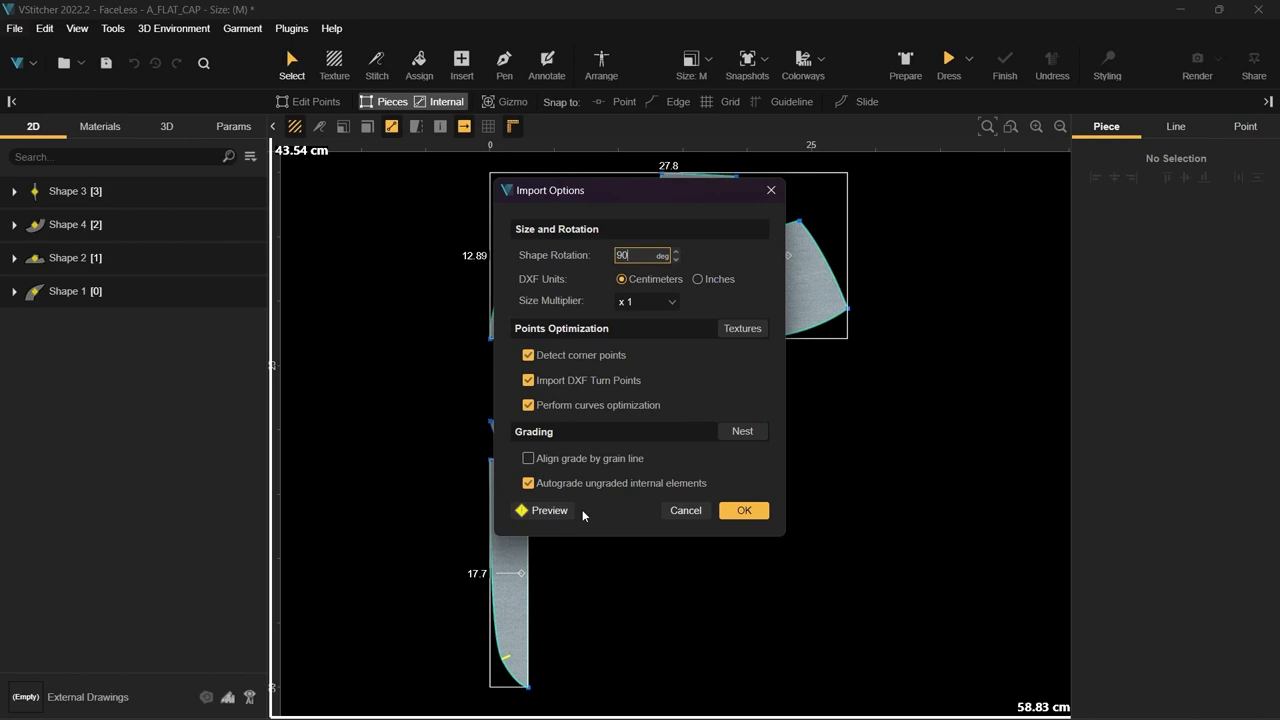
pyautogui.click(549, 510)
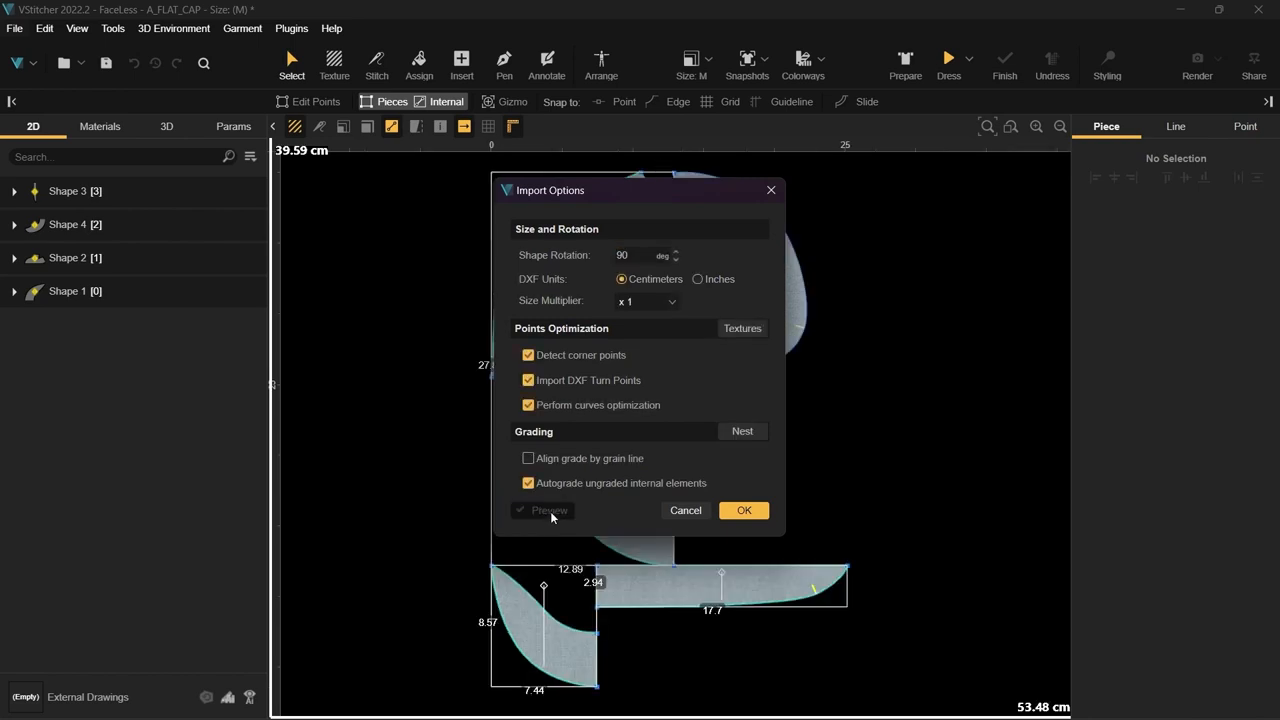
pyautogui.click(744, 510)
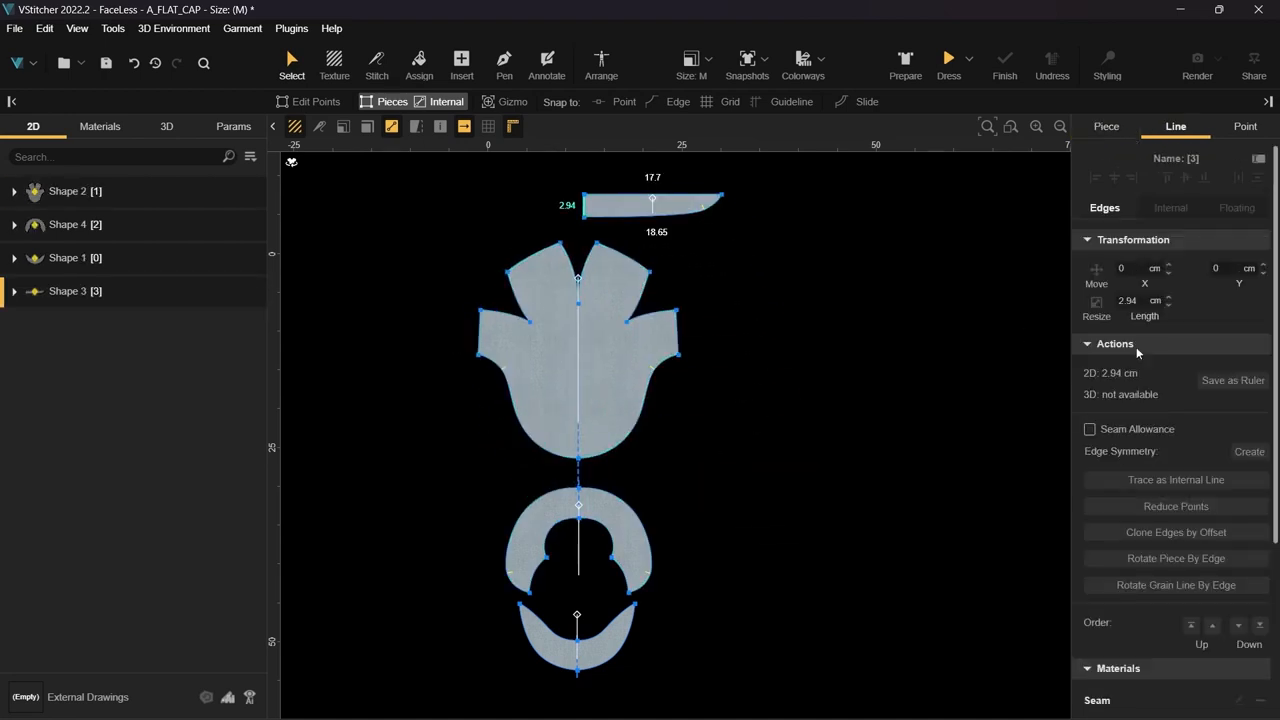
# - Arrange the cap pieces on the avatar's head and make the band cluster Rounded
pyautogui.click(601, 62)
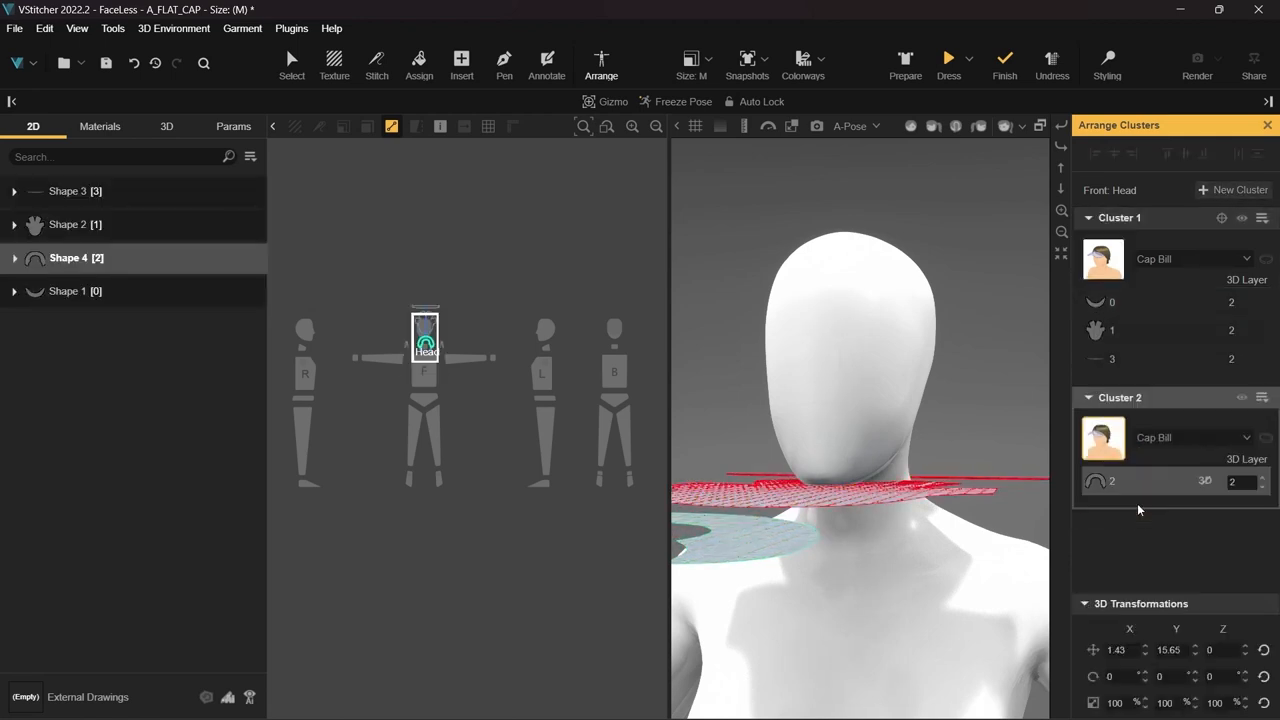
pyautogui.click(1190, 437)
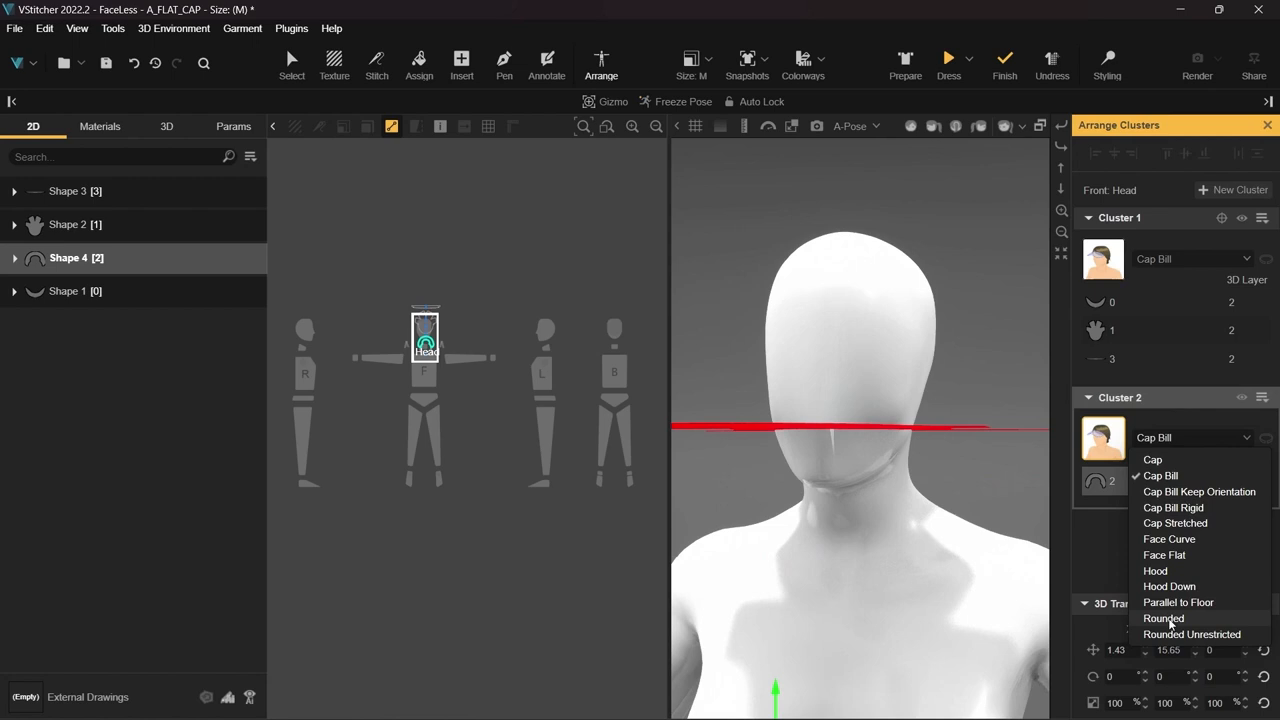
pyautogui.click(1163, 618)
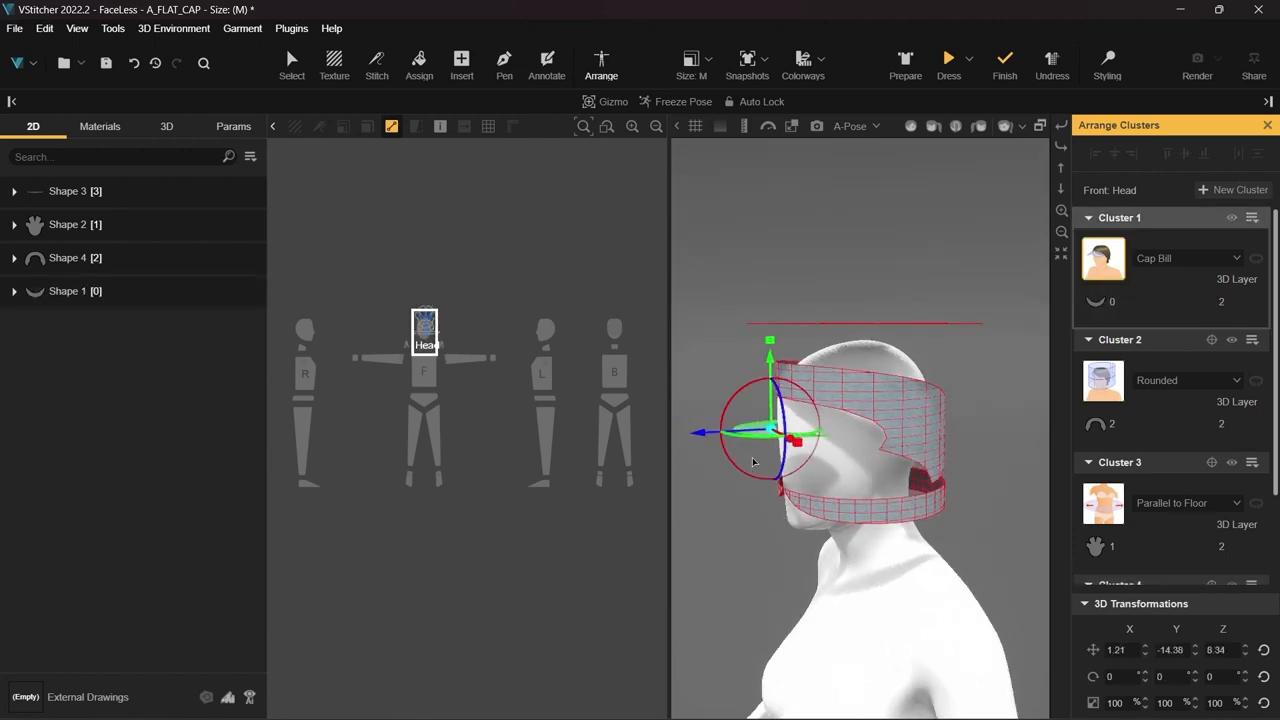
# - Drape the cap onto the avatar with Dress, then select all cap pieces
pyautogui.click(376, 61)
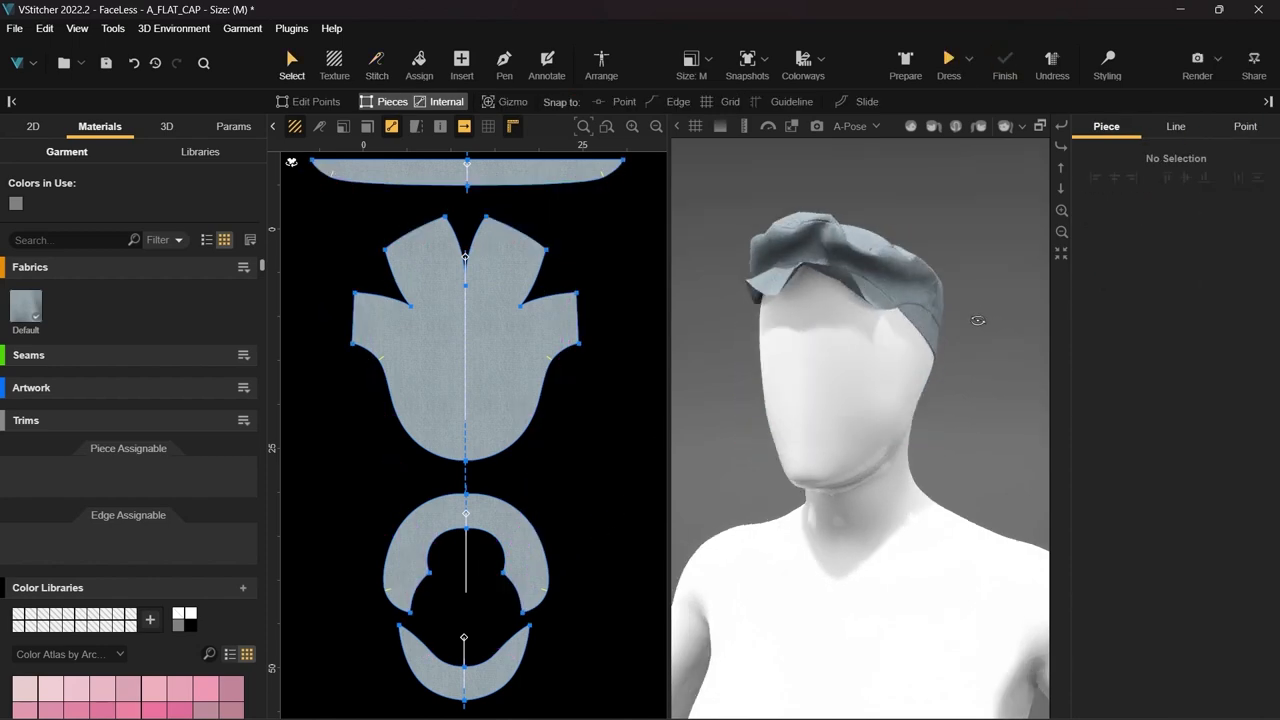
pyautogui.click(467, 172)
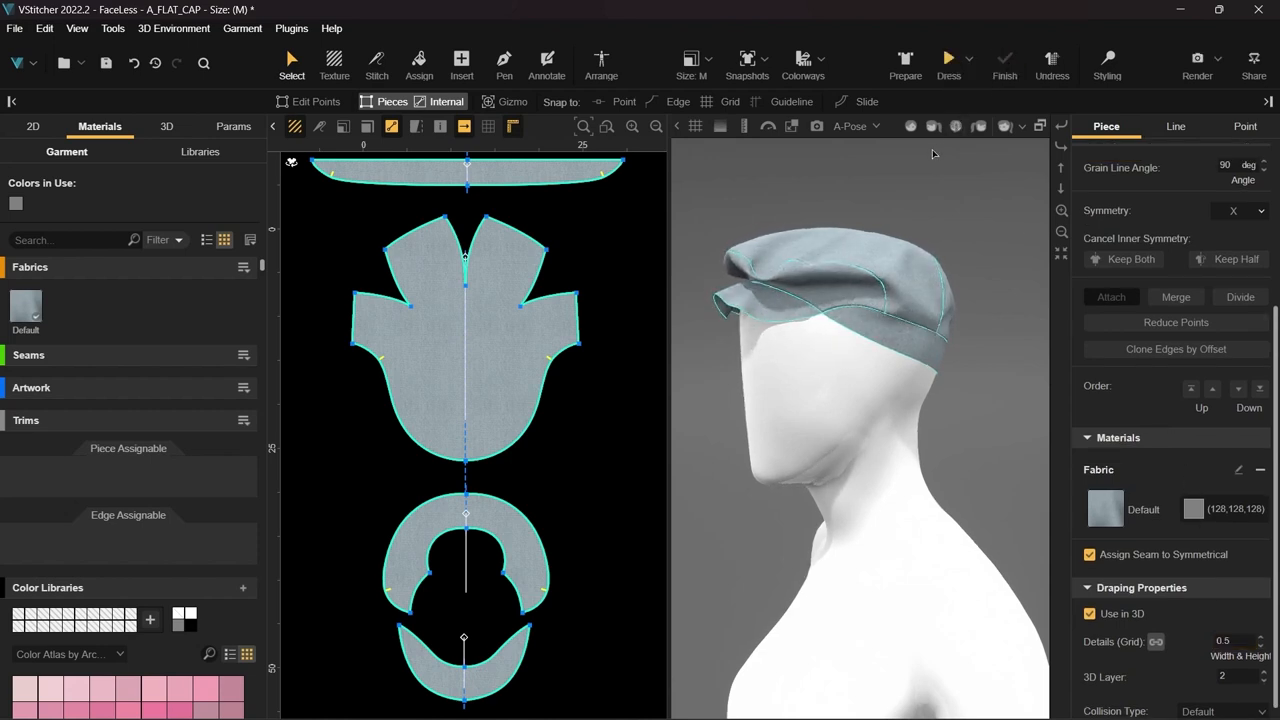
# - Apply Woven-library Wool Heavyweight to every cap piece and duplicate that fabric
pyautogui.click(199, 151)
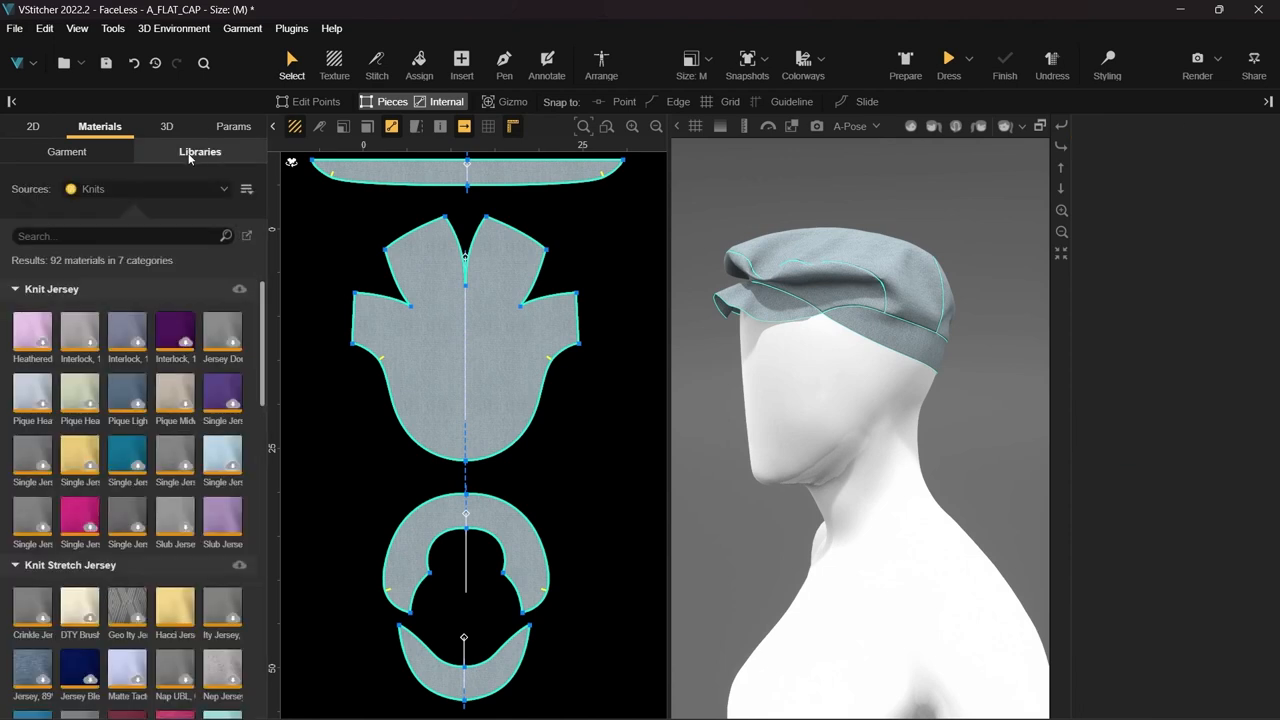
pyautogui.click(145, 189)
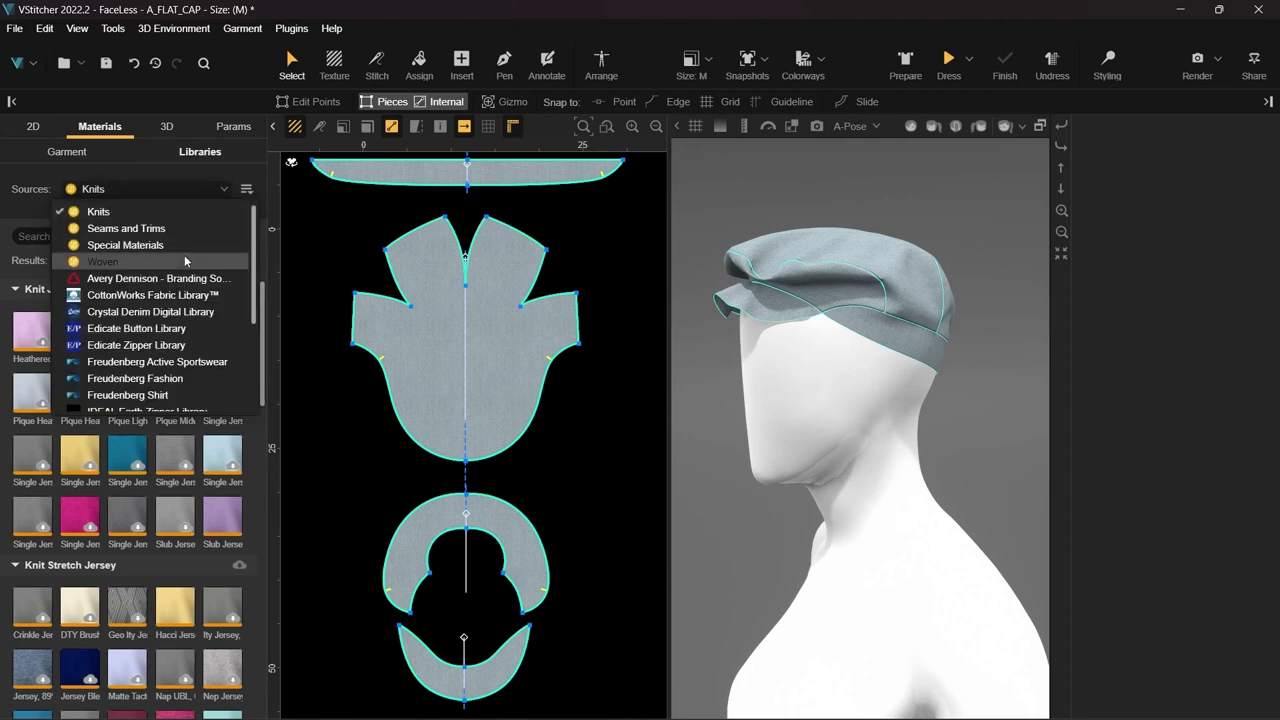
pyautogui.click(102, 261)
pyautogui.write('woo')
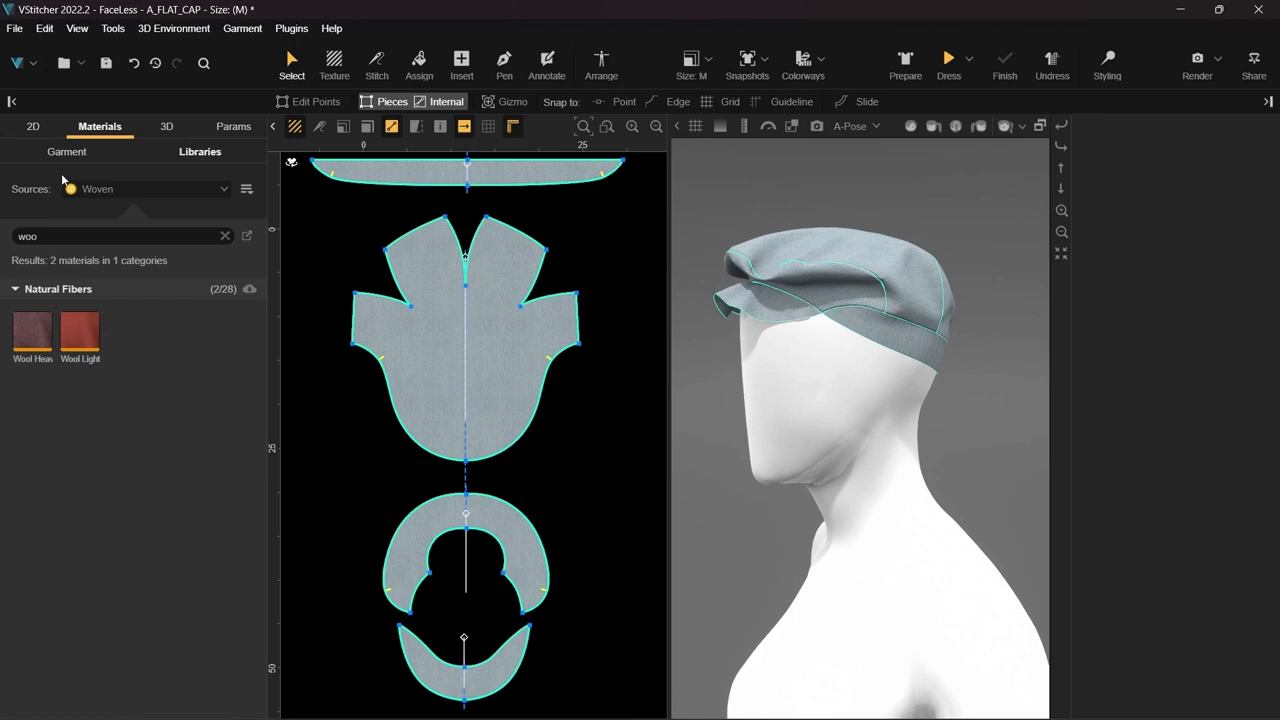
pyautogui.click(67, 151)
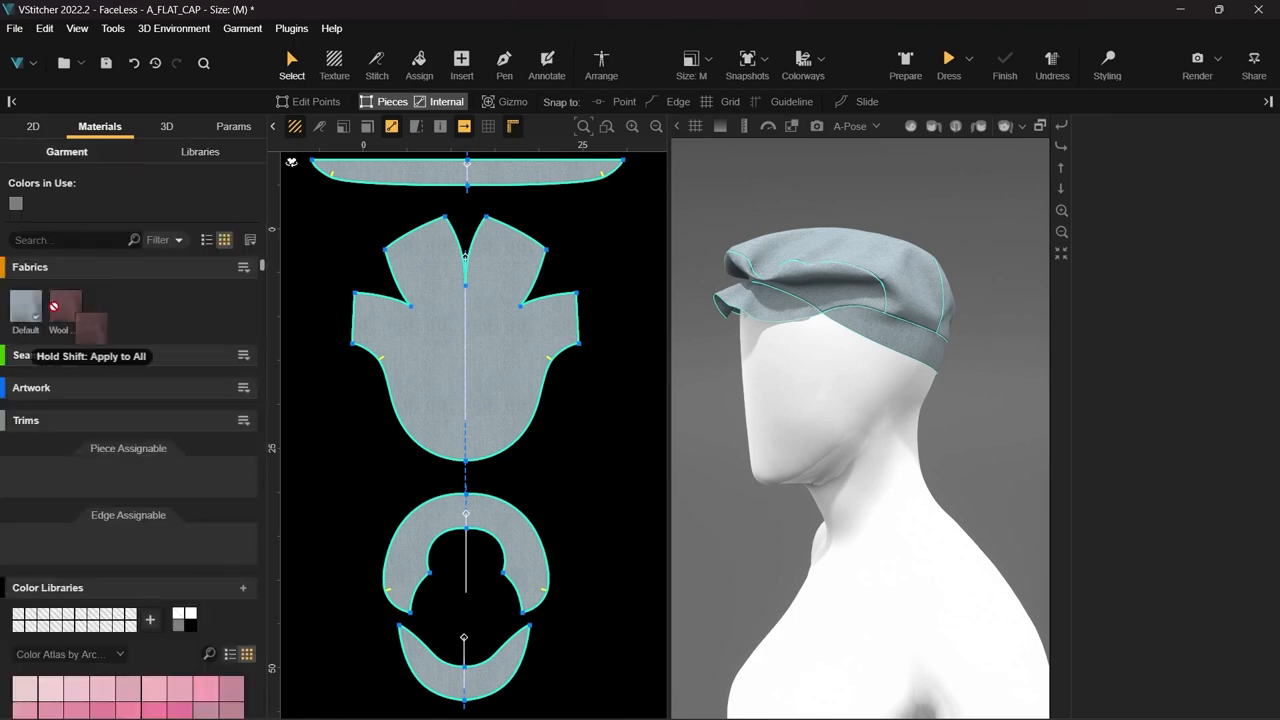
pyautogui.click(65, 305)
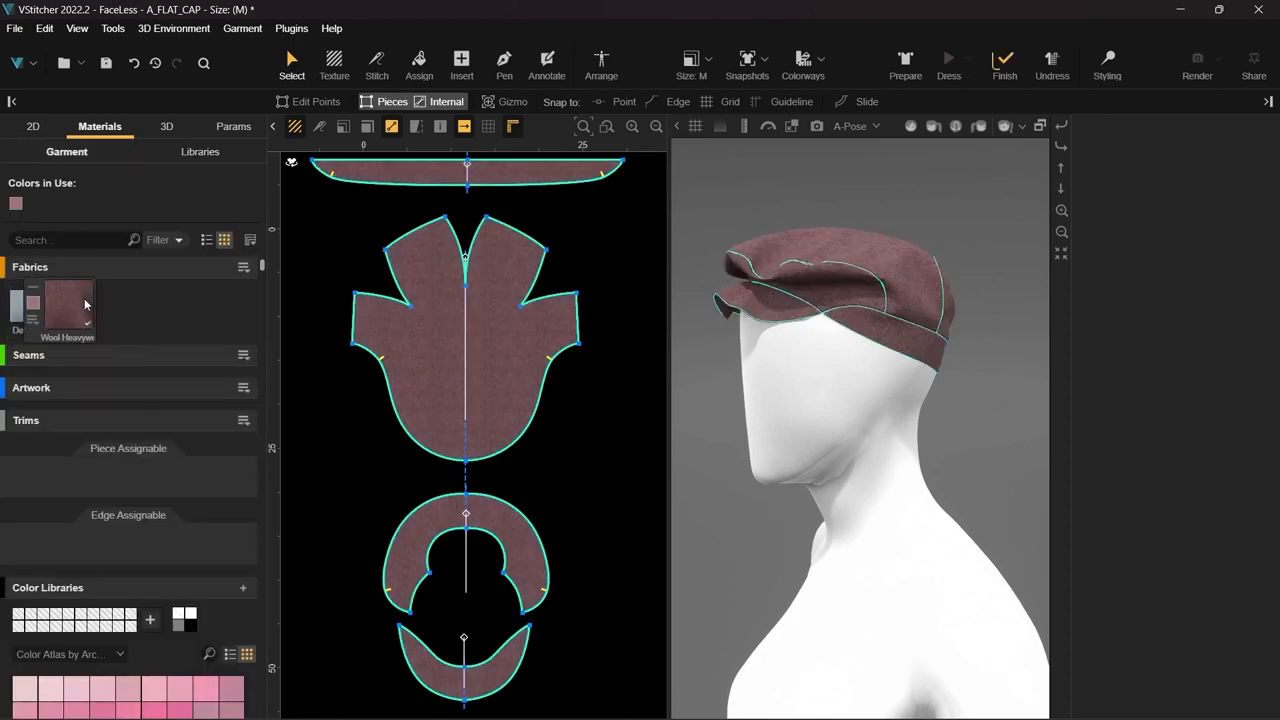
pyautogui.click(65, 305)
pyautogui.write('Shield')
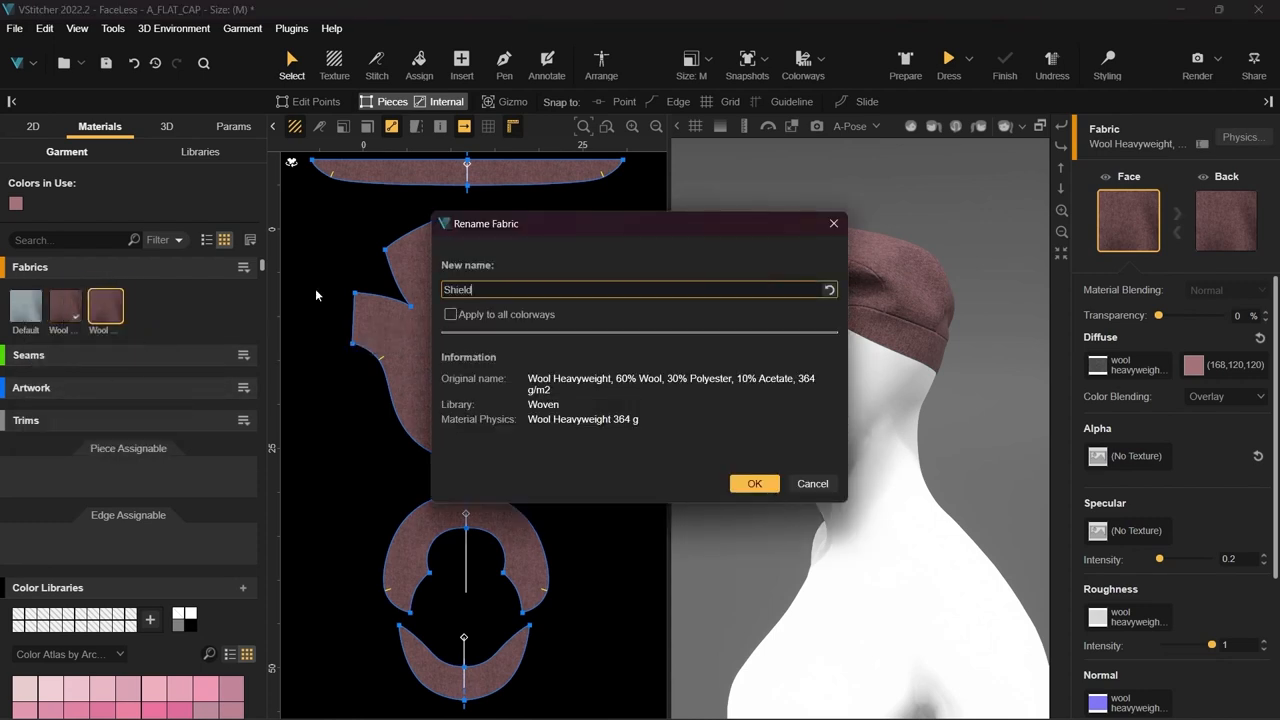
# - Name the new fabric Shield and give it the Hardware physics preset
pyautogui.click(754, 483)
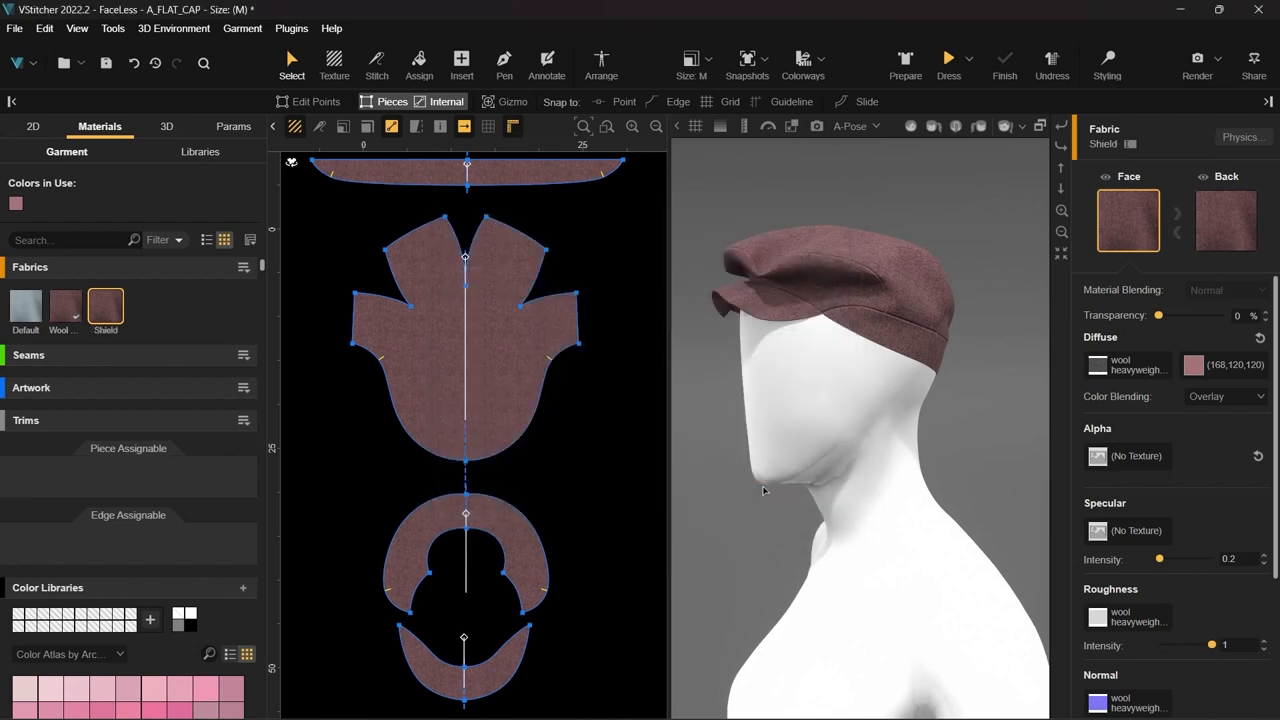
pyautogui.click(1242, 137)
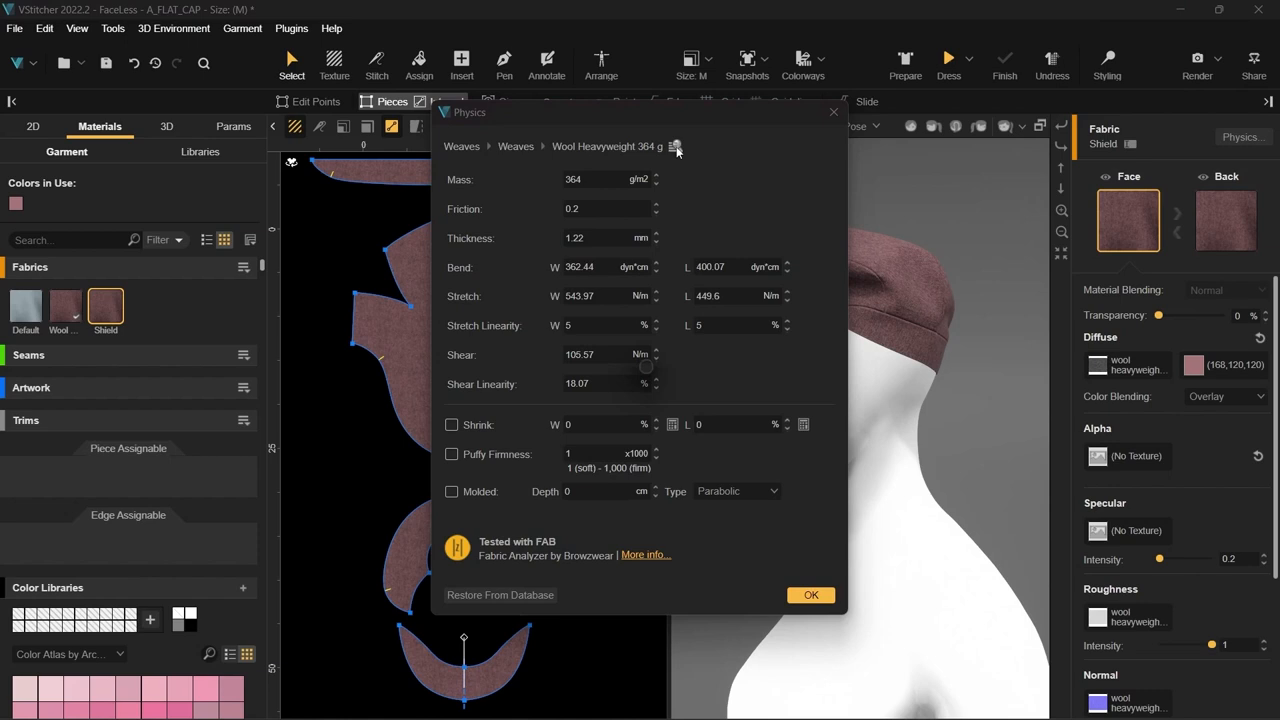
pyautogui.click(675, 146)
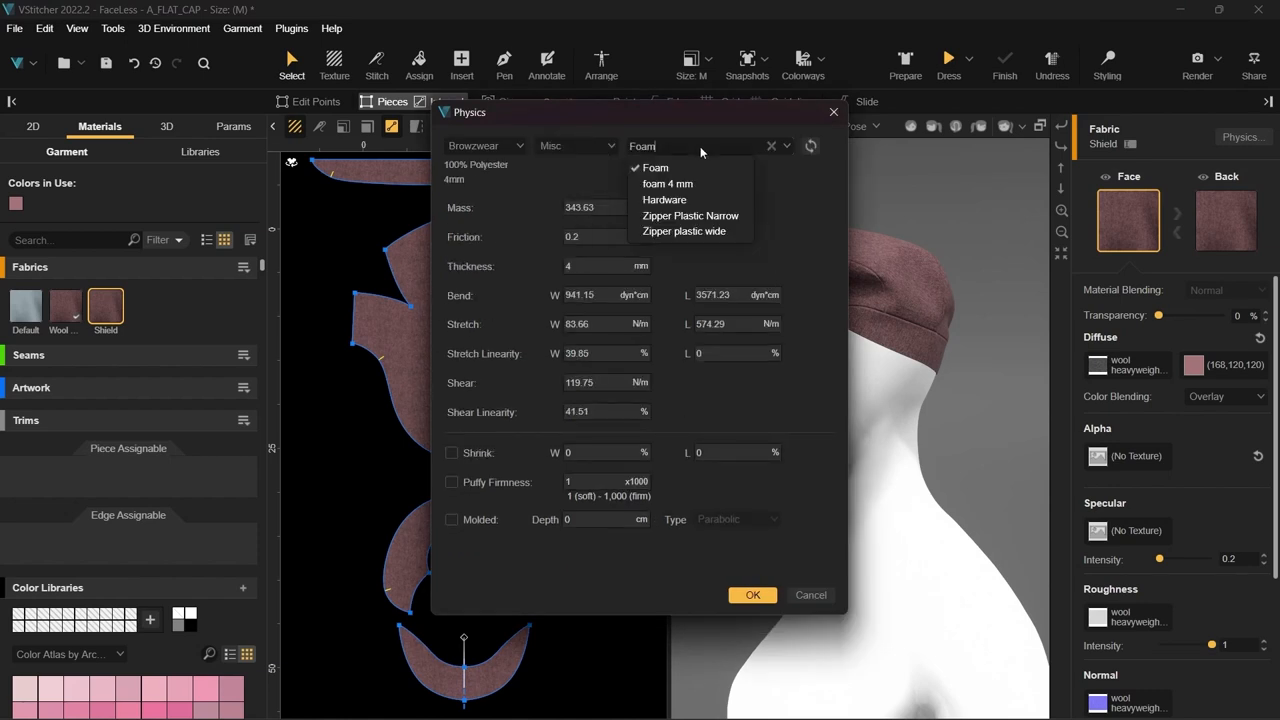
pyautogui.click(664, 199)
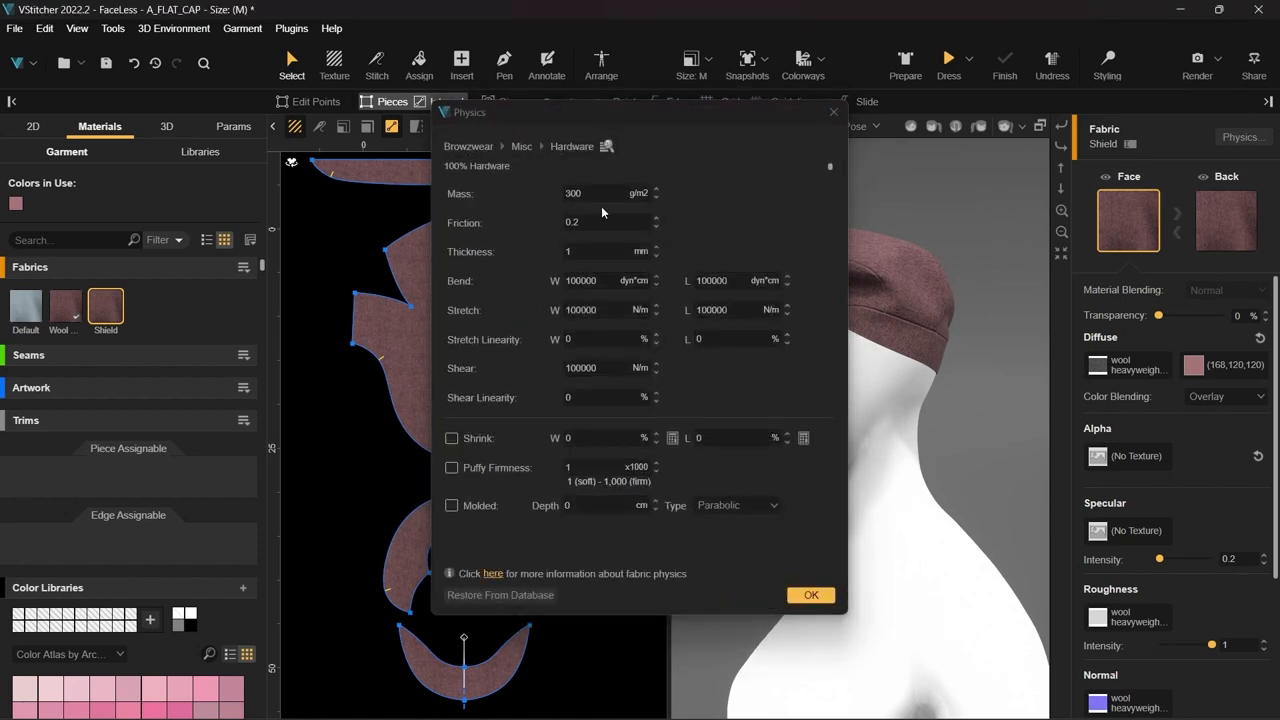
# - Set Shield's mass to 1000 g/m², thickness to 4 mm, and increase its stiffness
pyautogui.click(590, 193)
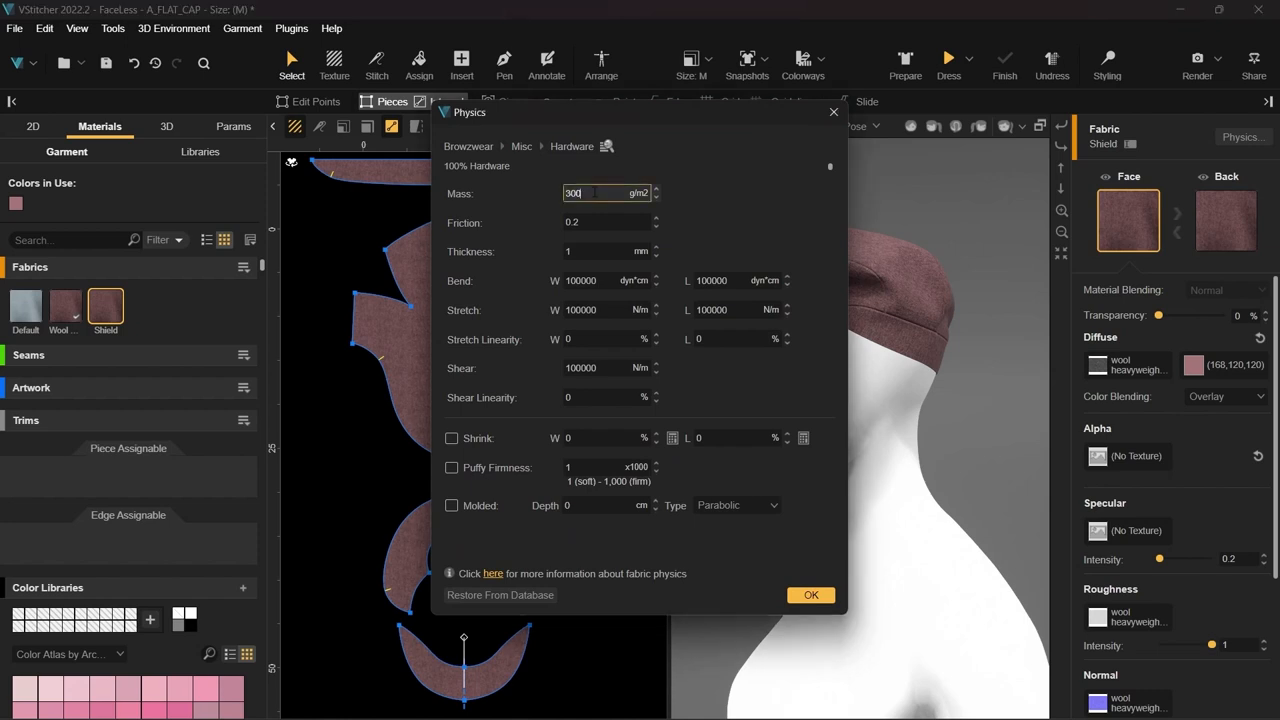
pyautogui.write('1000')
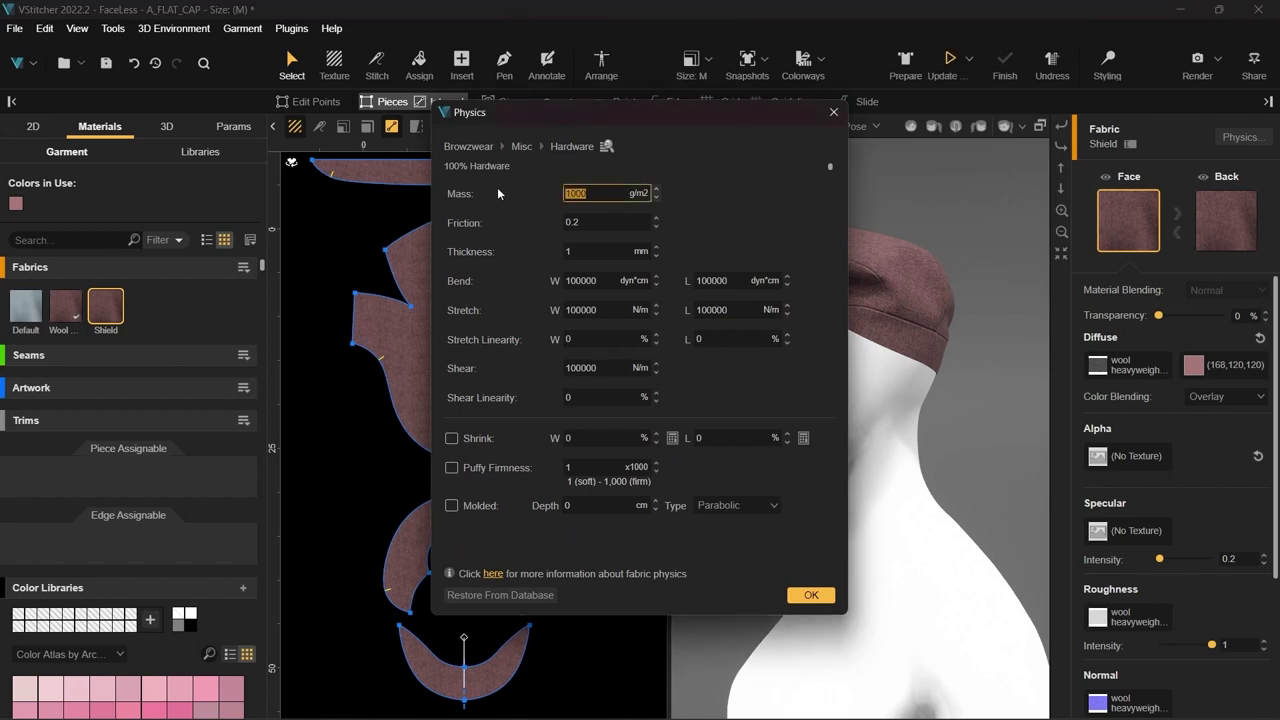
pyautogui.click(600, 251)
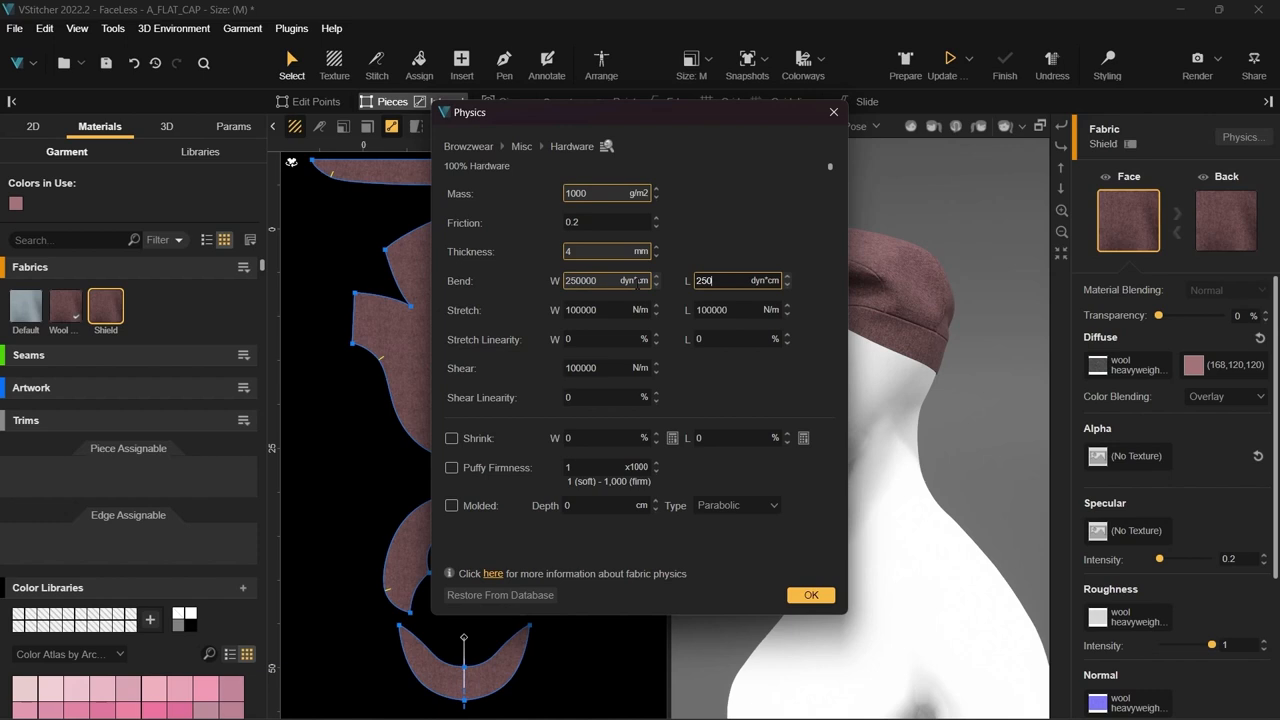
pyautogui.click(605, 368)
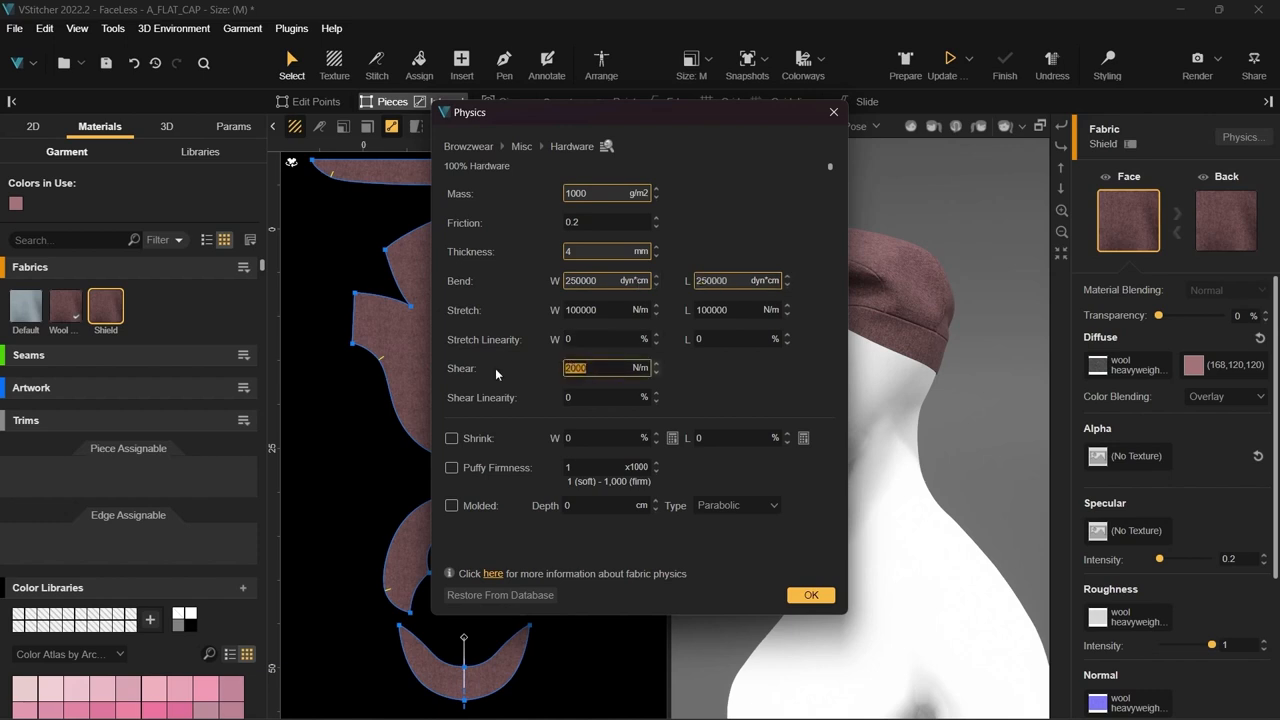
pyautogui.click(811, 595)
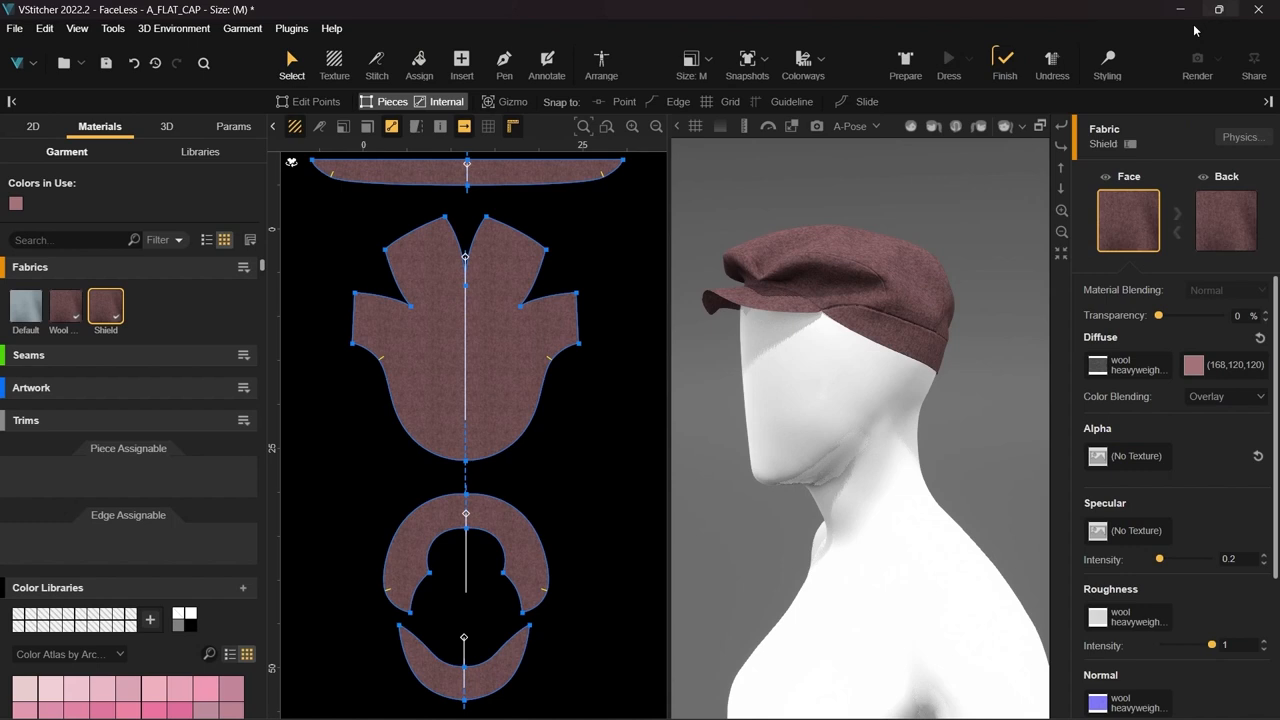
# - Add the lining fabric from the Woven library to the garment's fabrics
pyautogui.click(1107, 62)
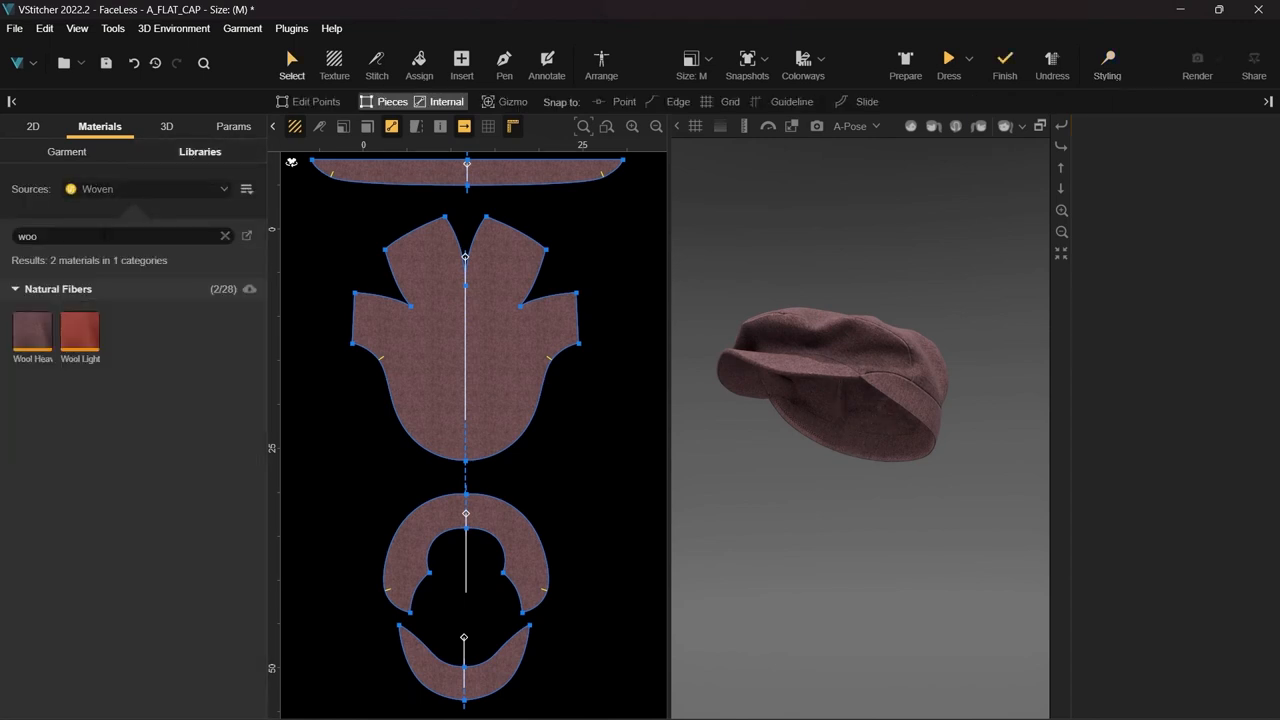
pyautogui.write('lining')
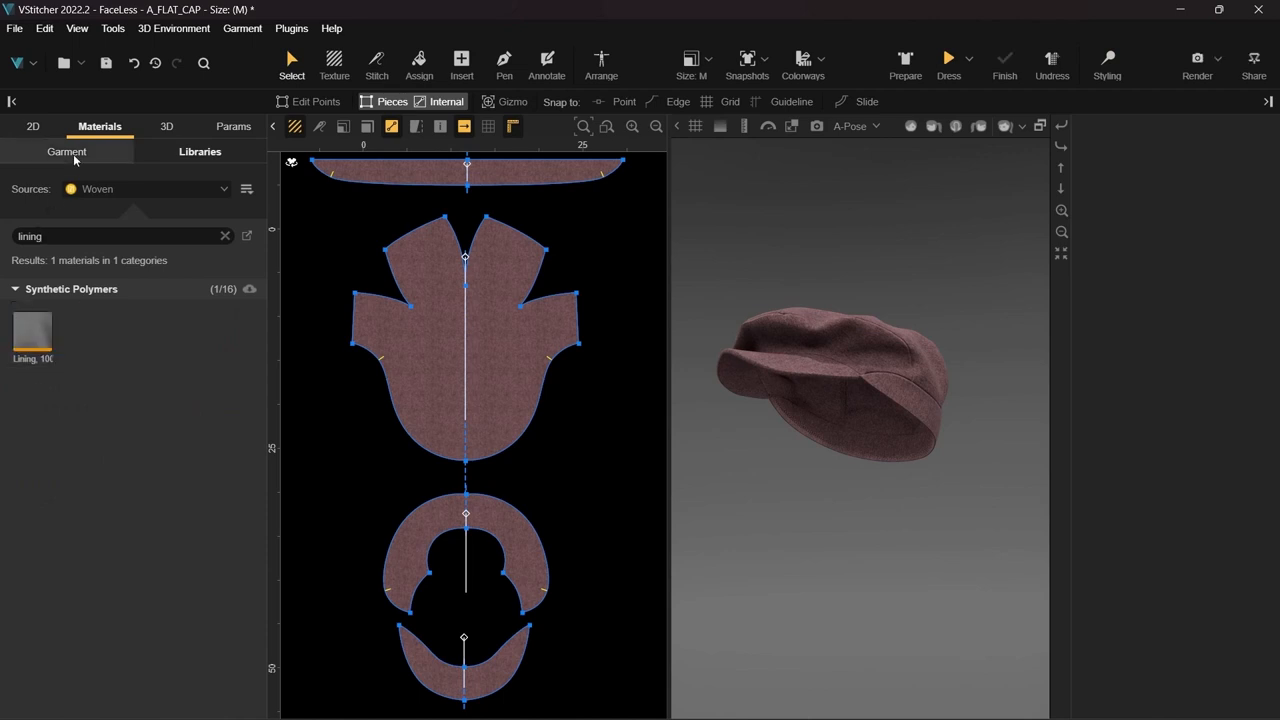
pyautogui.click(66, 151)
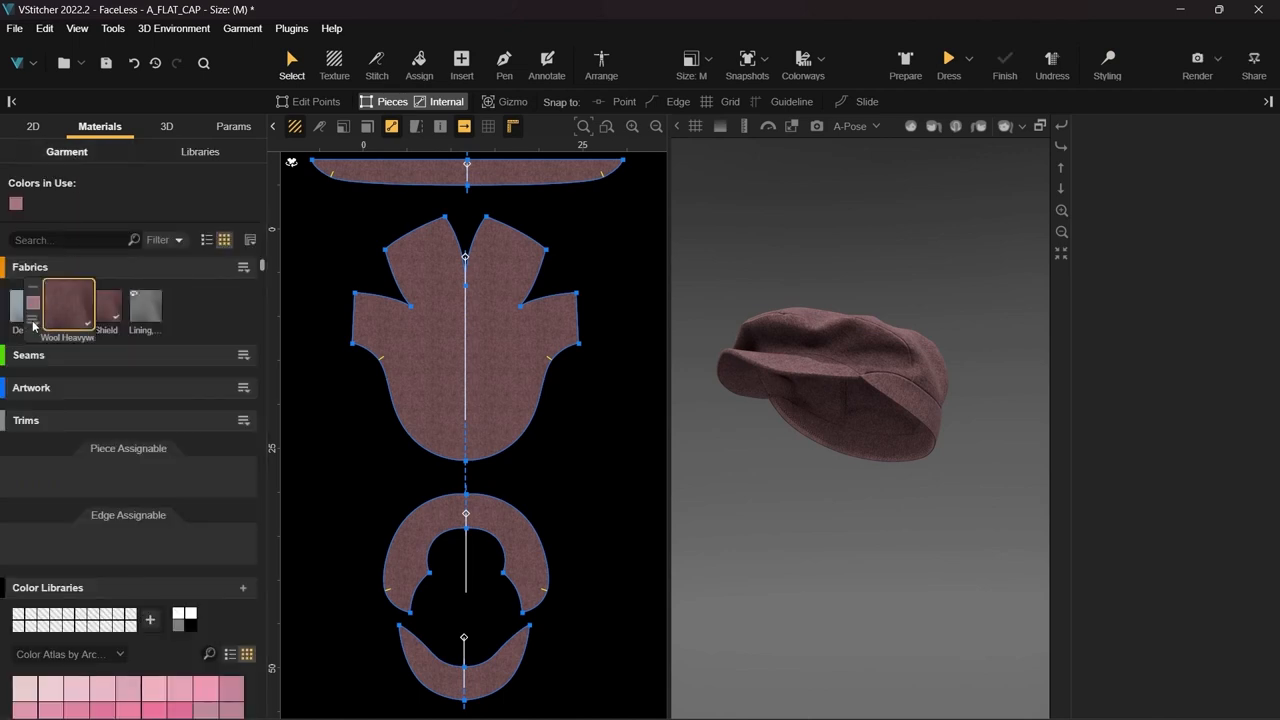
# - Group Wool Heavyweight with the lining, hide the wool's back face and adjust the lining layer
pyautogui.click(69, 303)
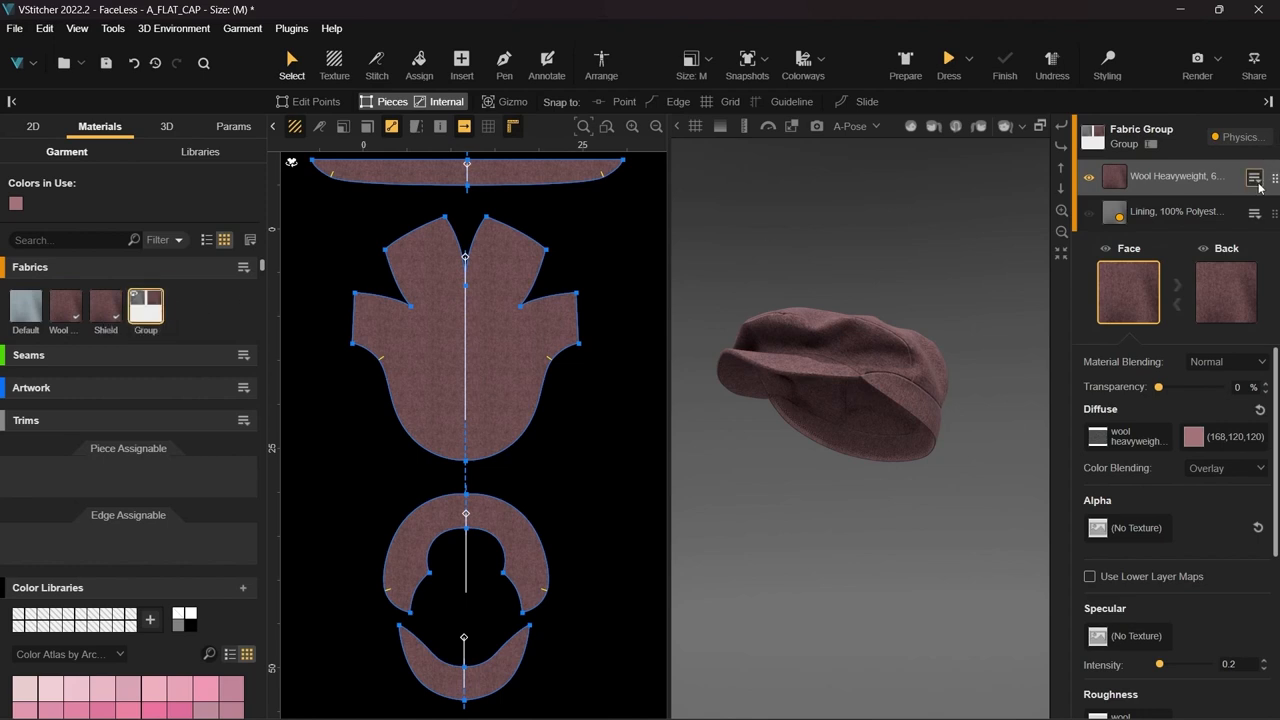
pyautogui.click(1254, 178)
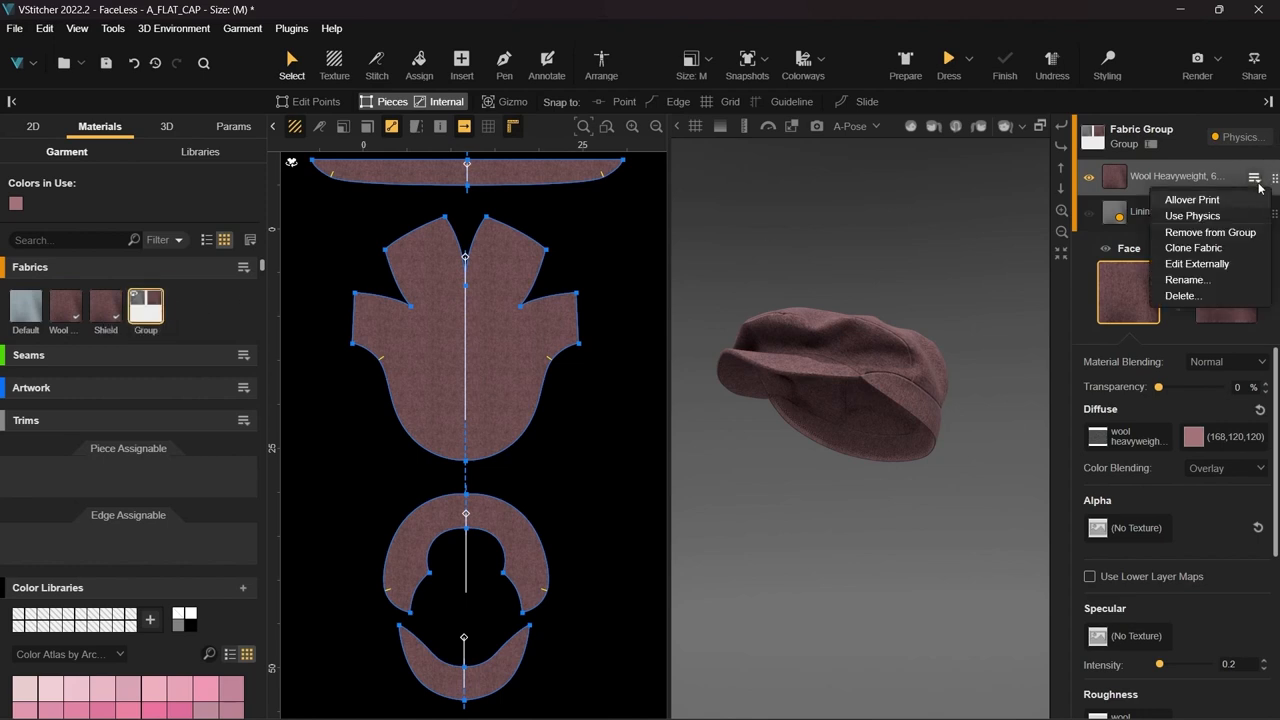
pyautogui.moveTo(1192, 215)
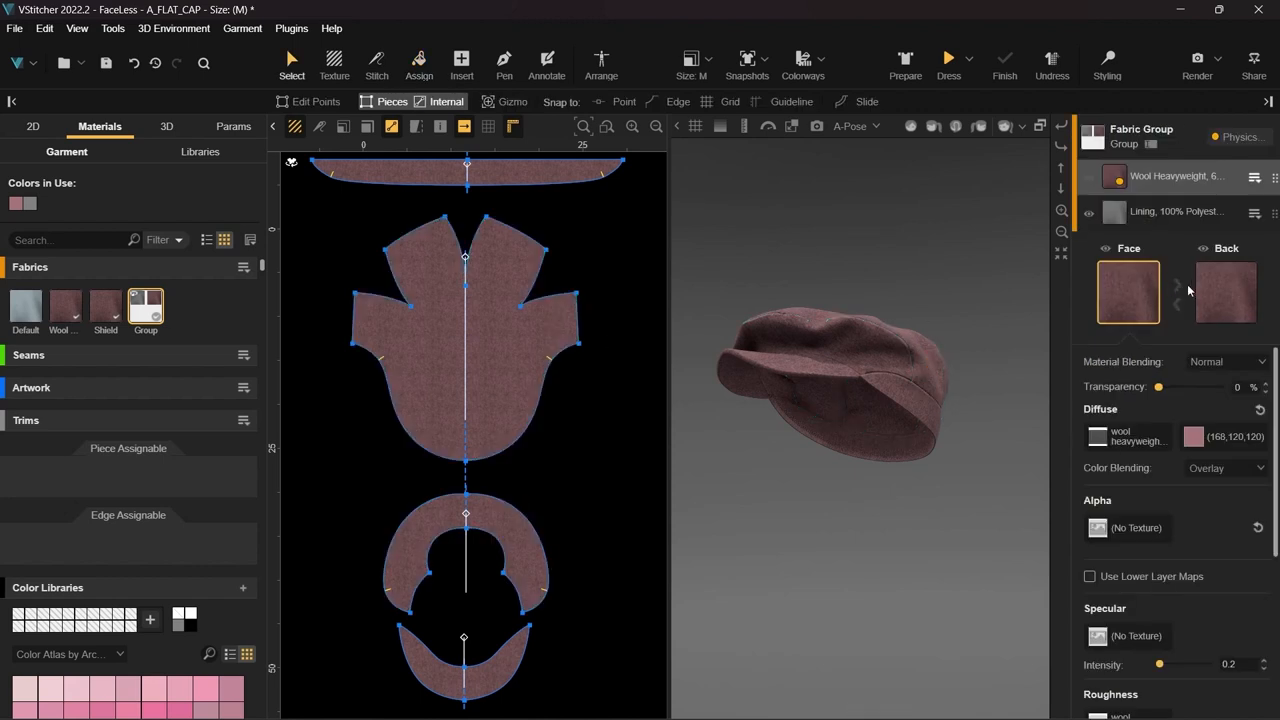
pyautogui.moveTo(1219, 258)
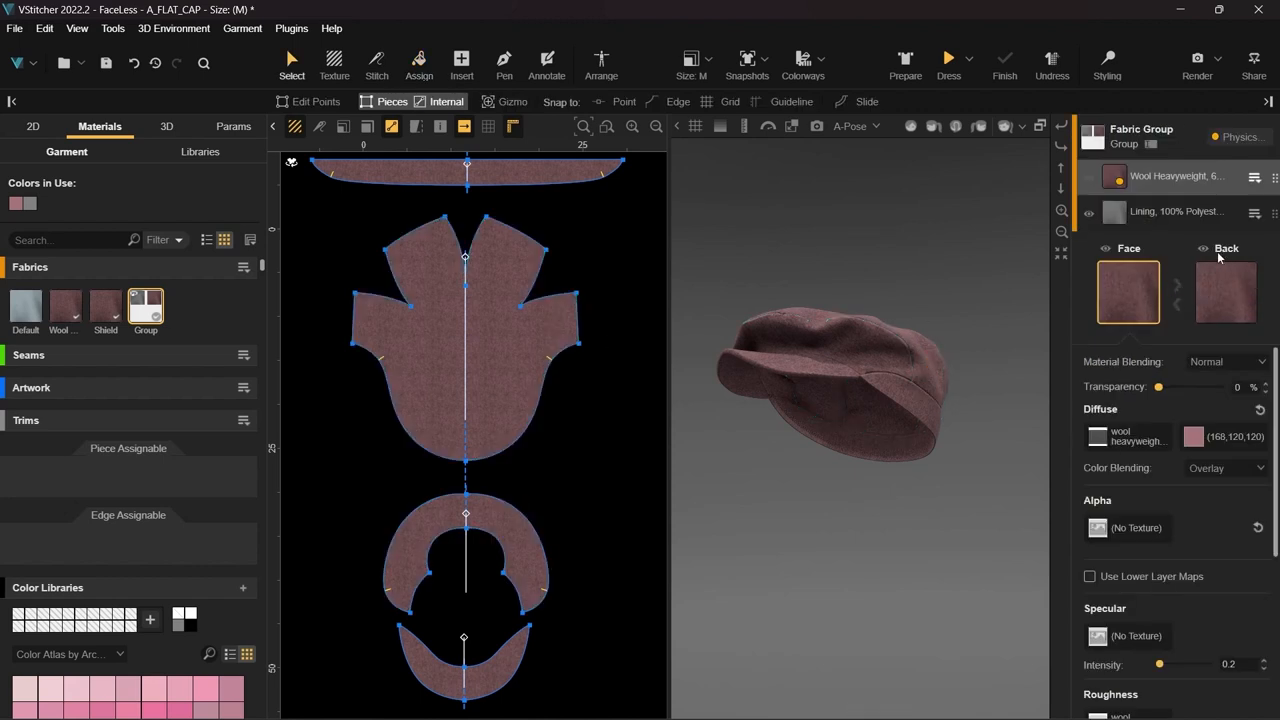
pyautogui.click(1203, 248)
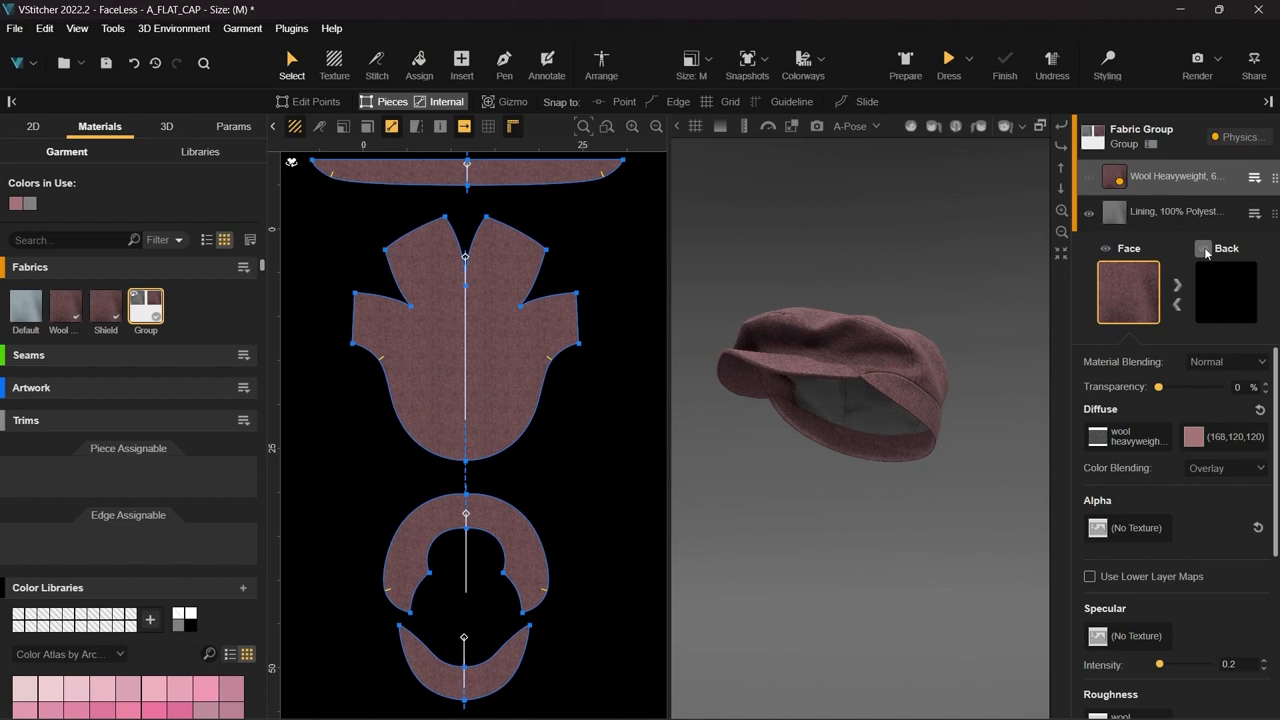
pyautogui.click(1175, 211)
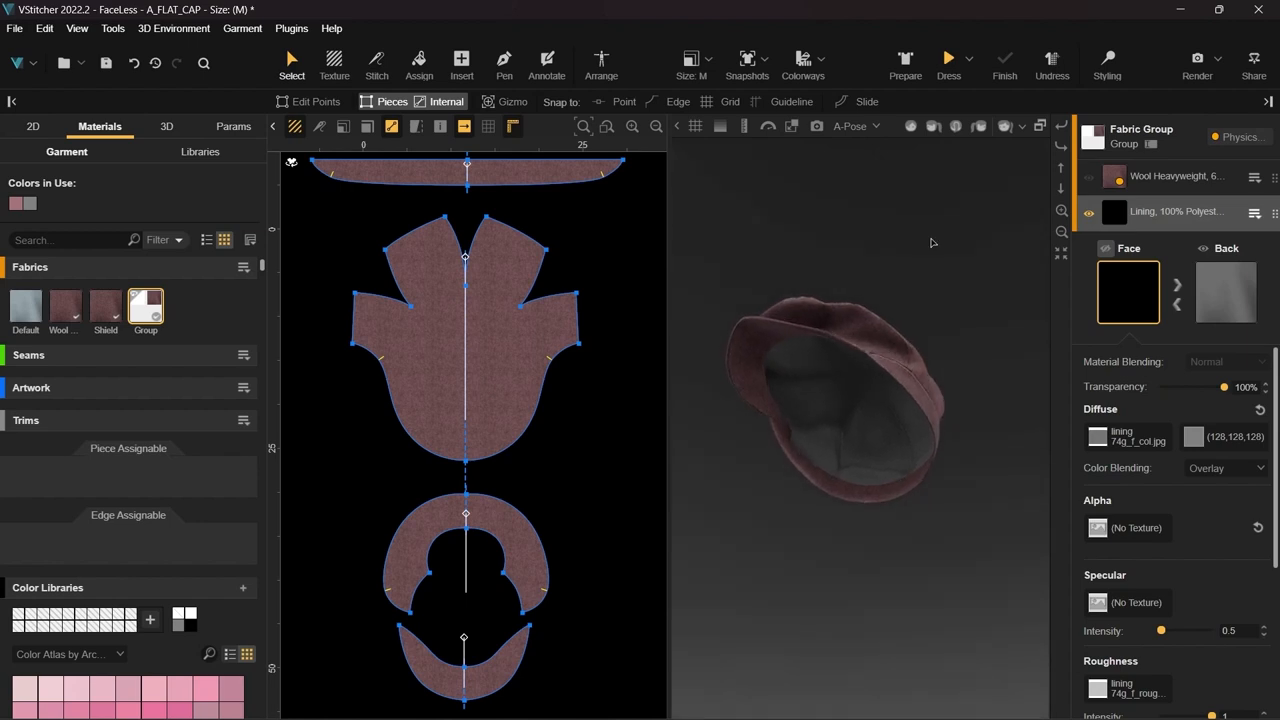
pyautogui.click(1225, 292)
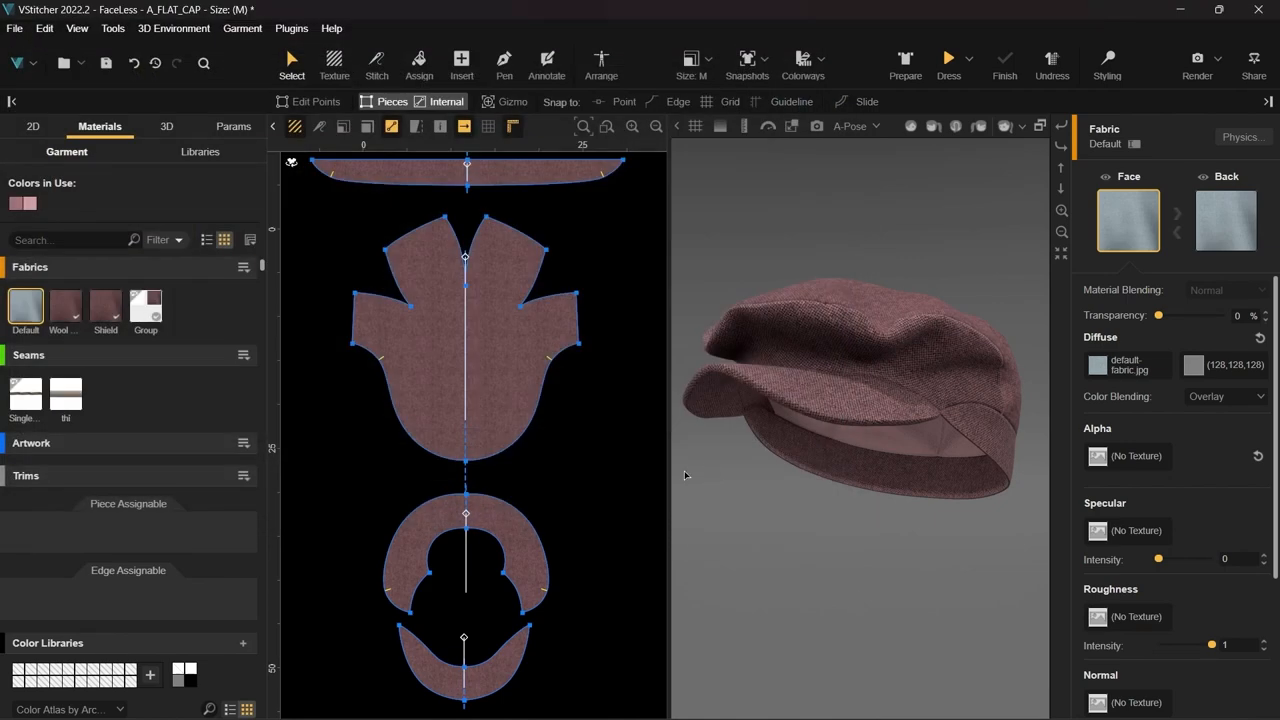
# - Assign Single Needle and thicker topstitch seams to the crown and brim edges
pyautogui.click(25, 393)
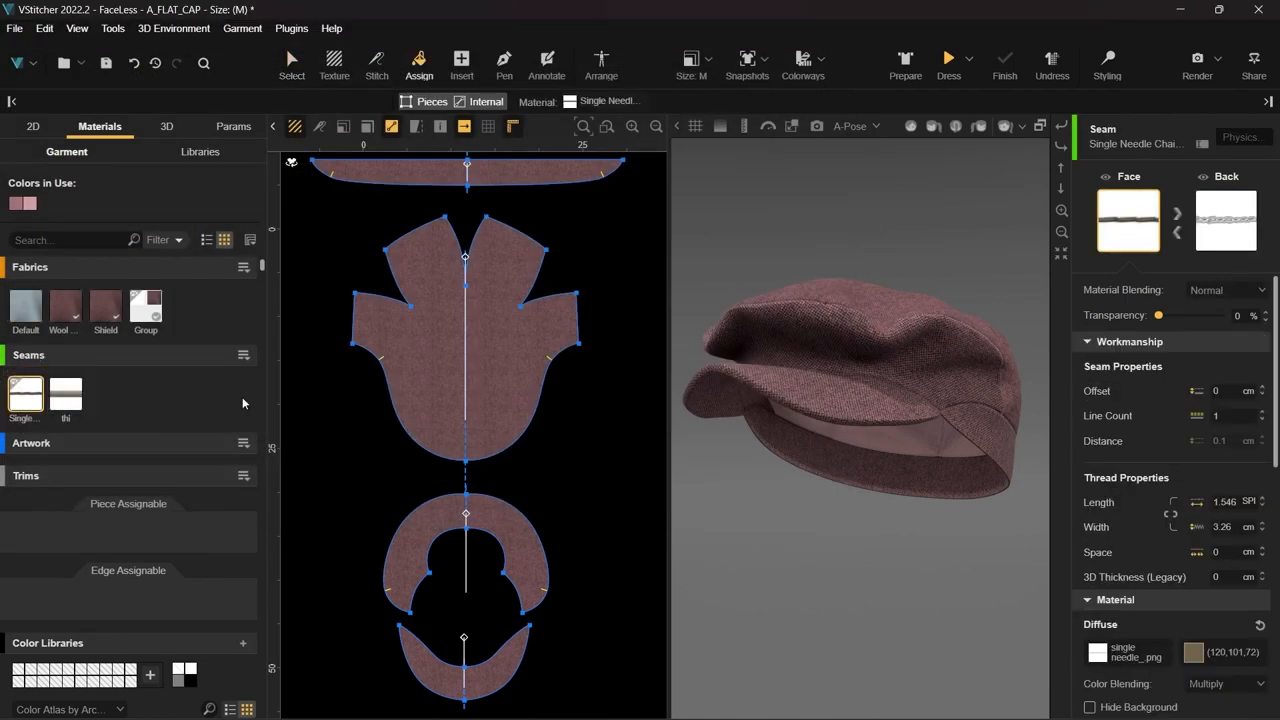
pyautogui.click(530, 435)
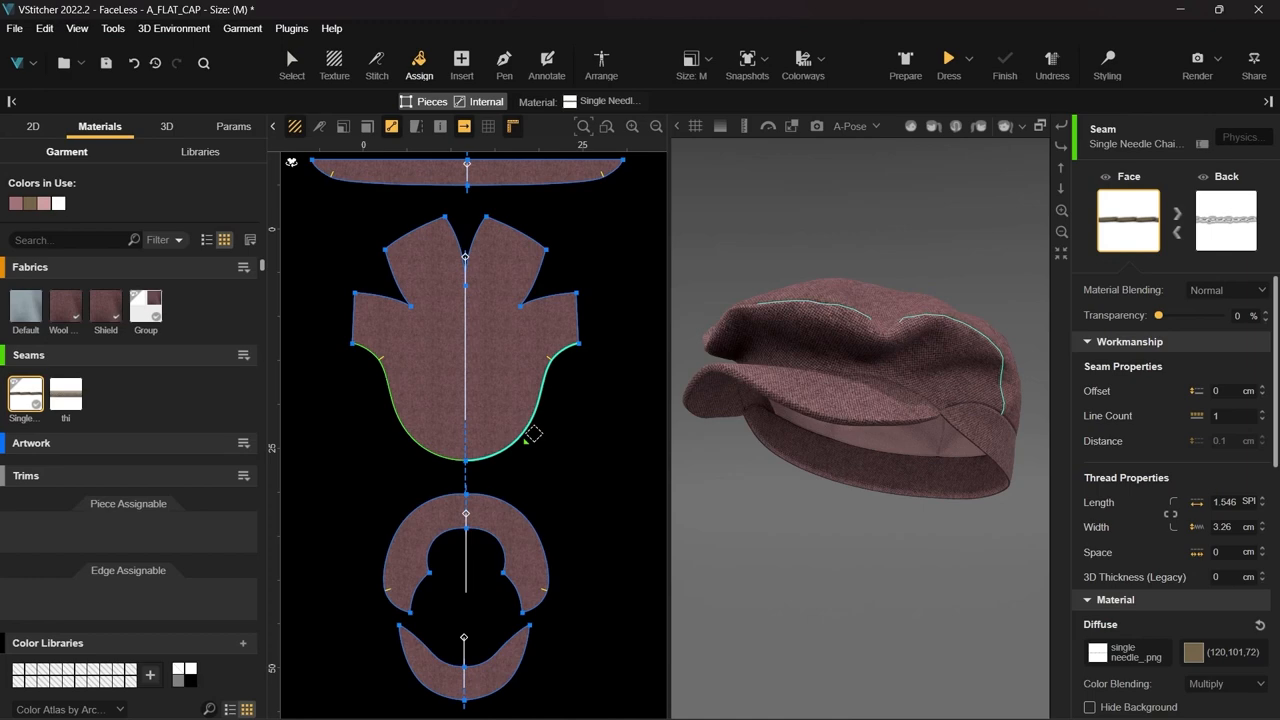
pyautogui.click(67, 390)
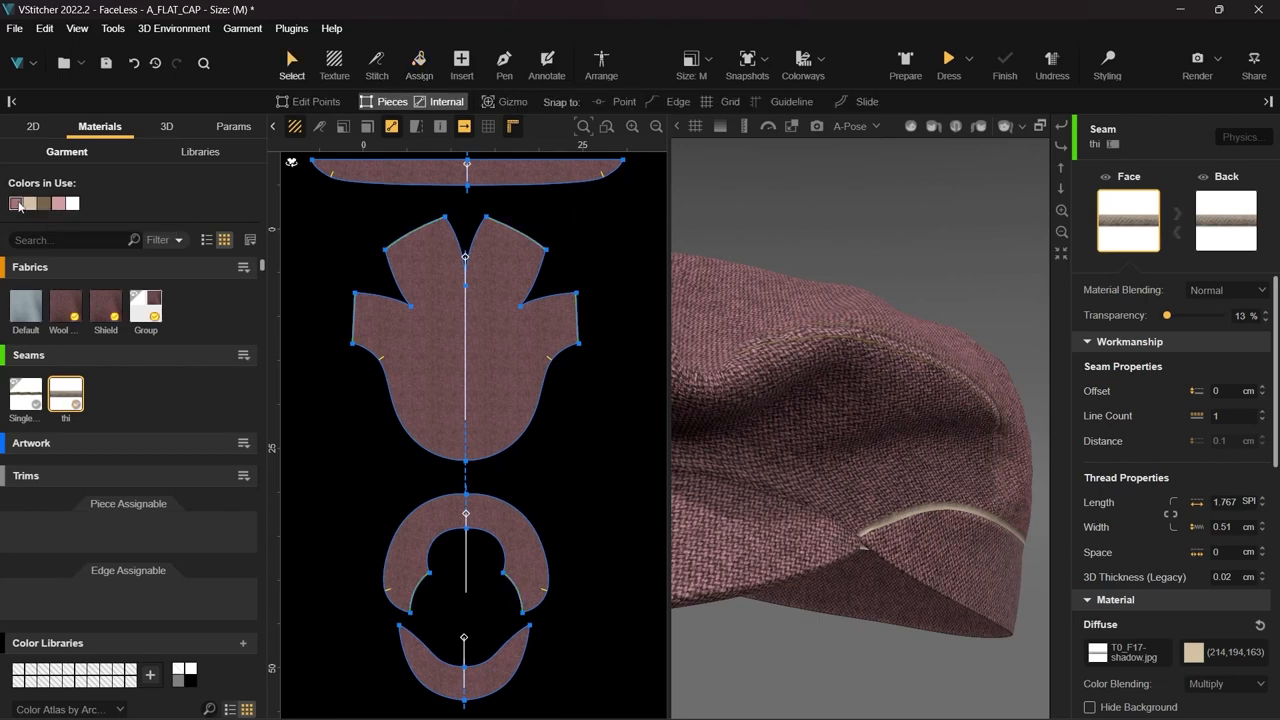
pyautogui.click(28, 203)
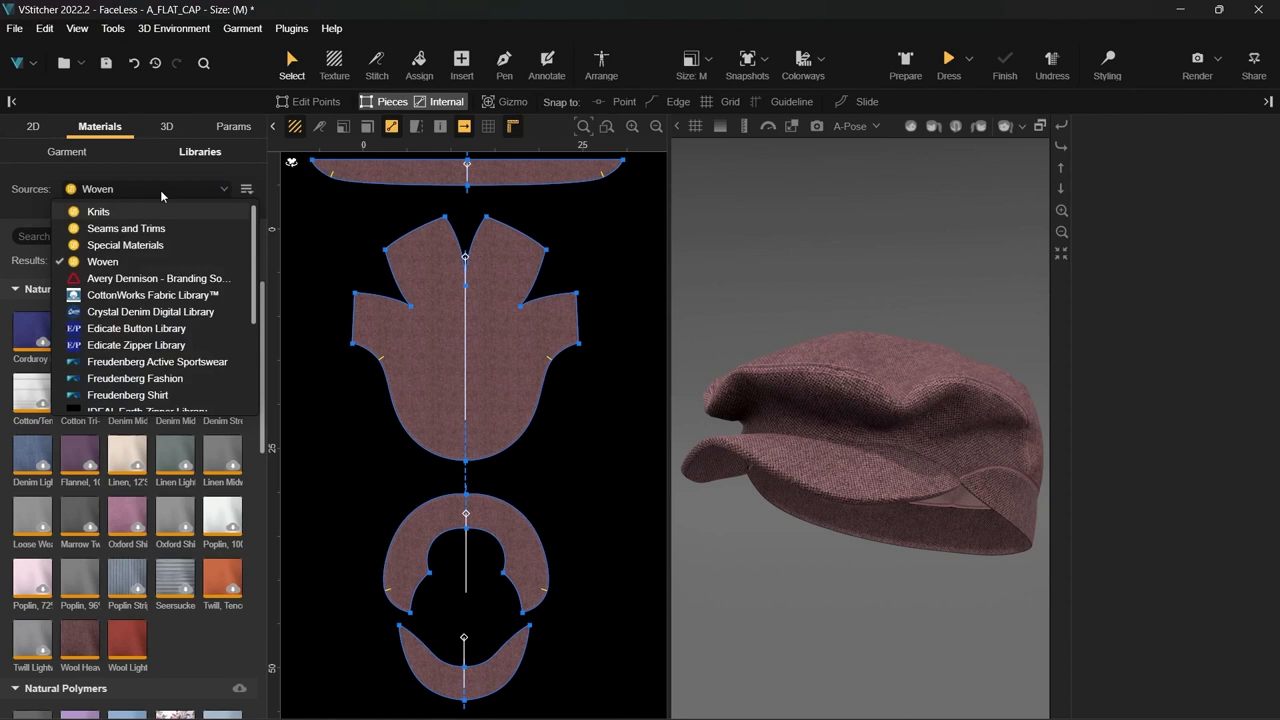
# - Switch the library source to YKK Button Library and return to the garment materials
pyautogui.scroll(-3)
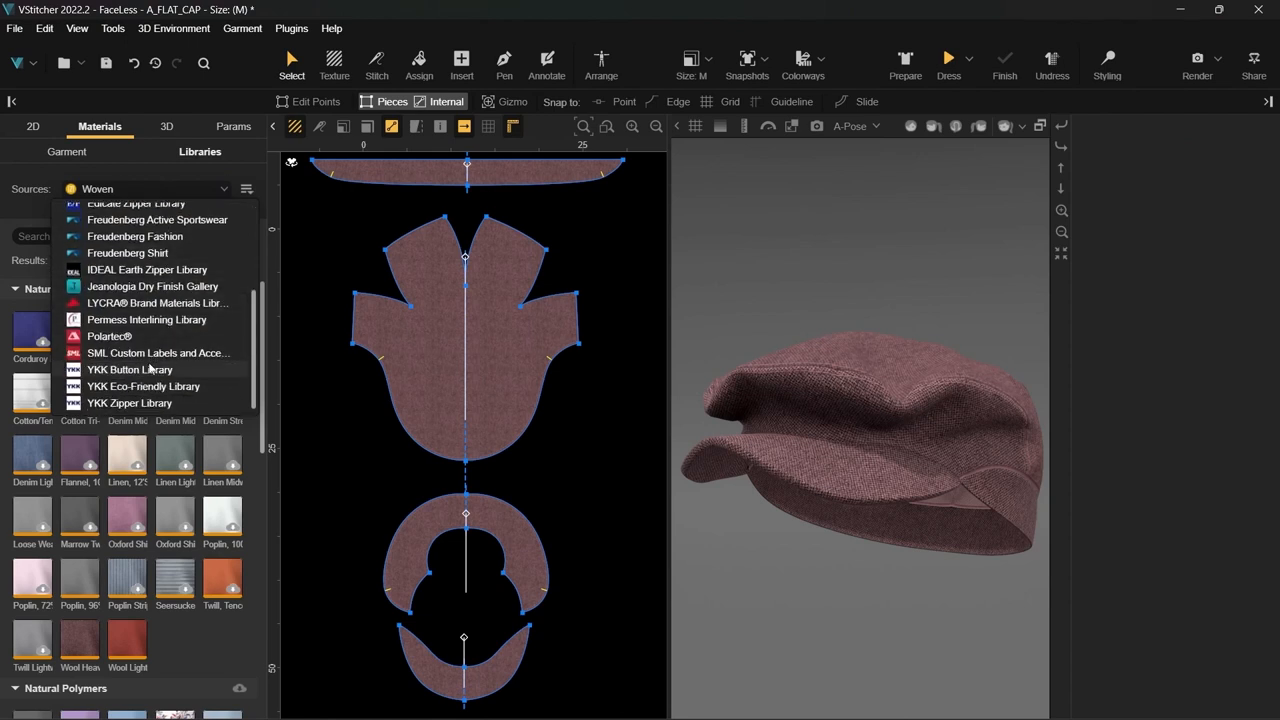
pyautogui.click(129, 370)
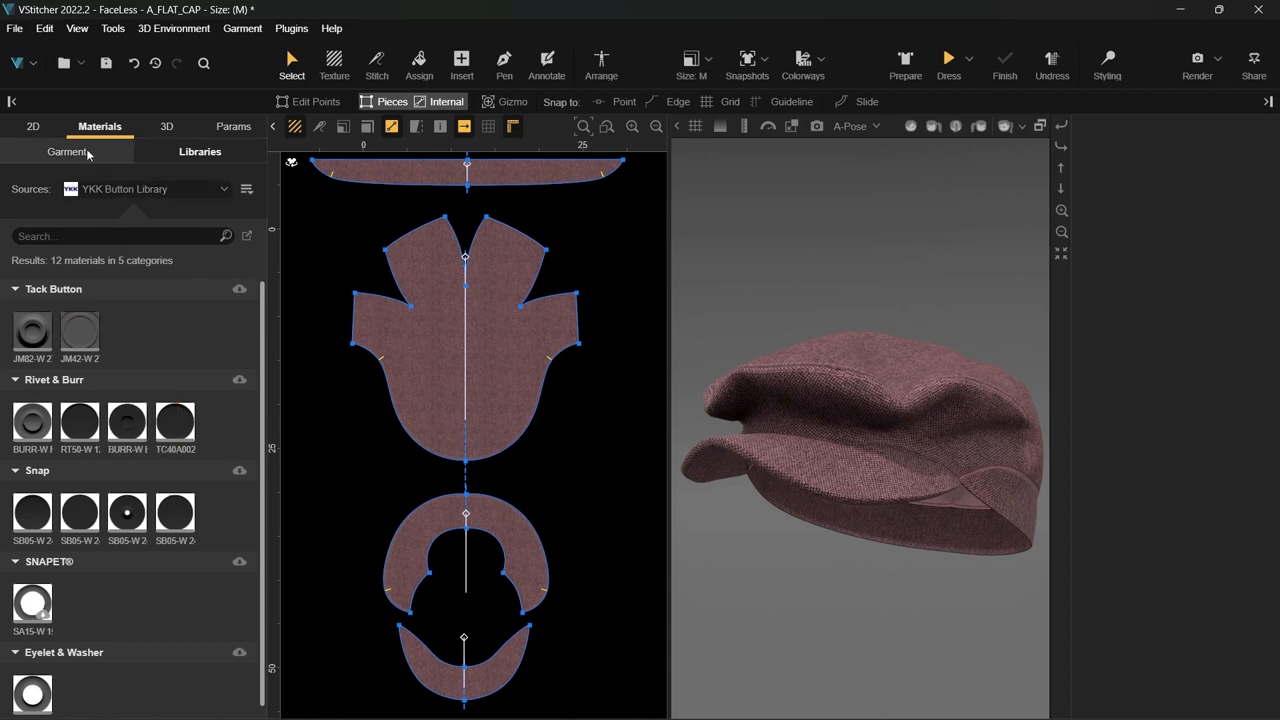
pyautogui.click(67, 151)
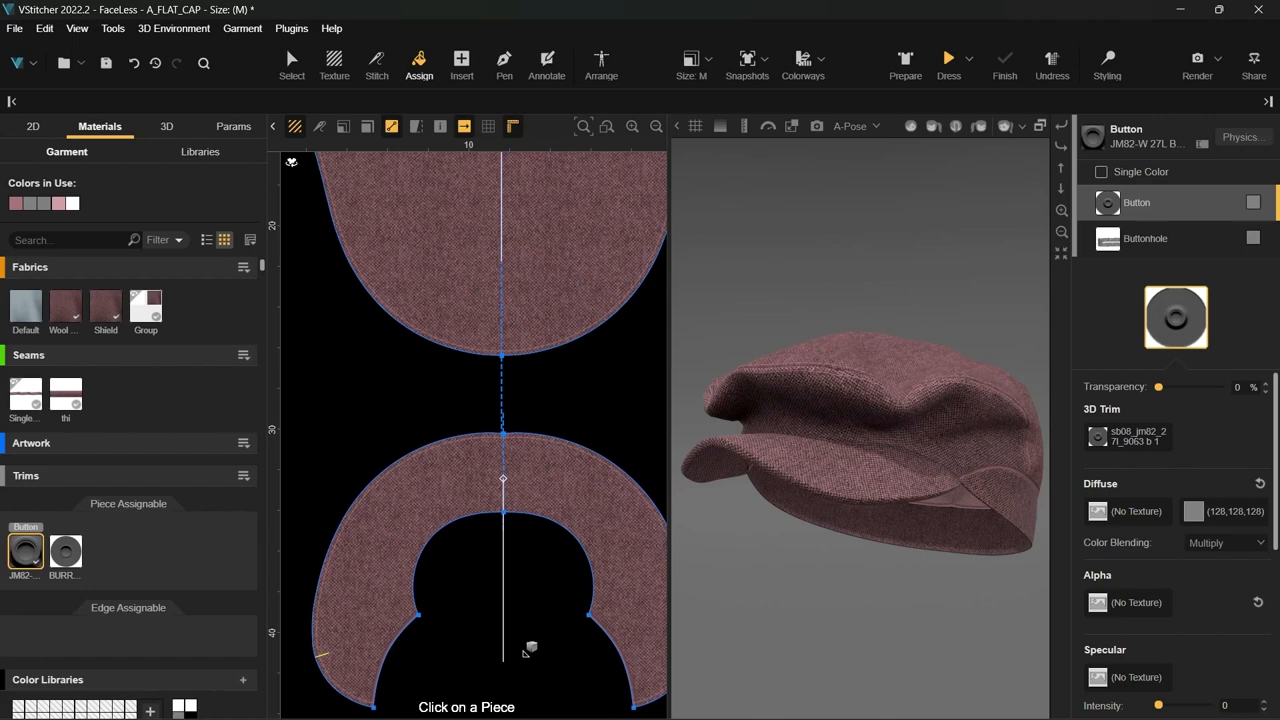
# - Place the JM82 tack button and a BURR trim on the cap's front band
pyautogui.click(291, 60)
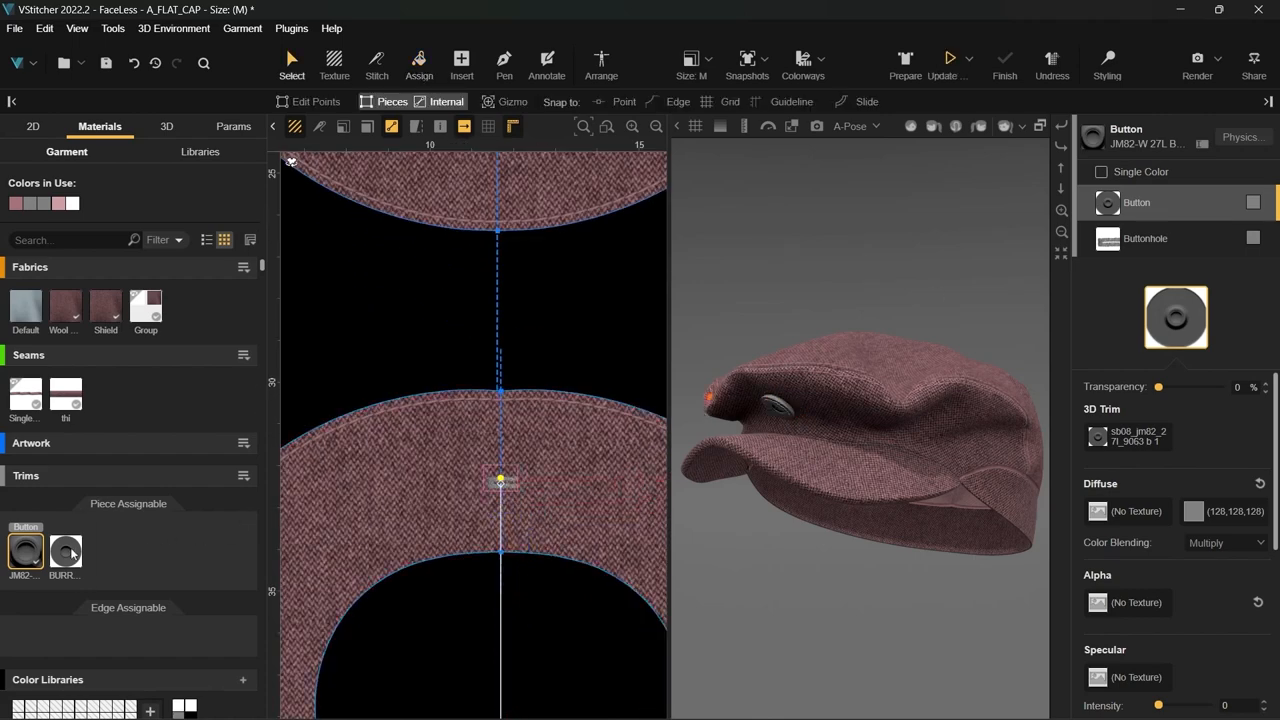
pyautogui.click(65, 551)
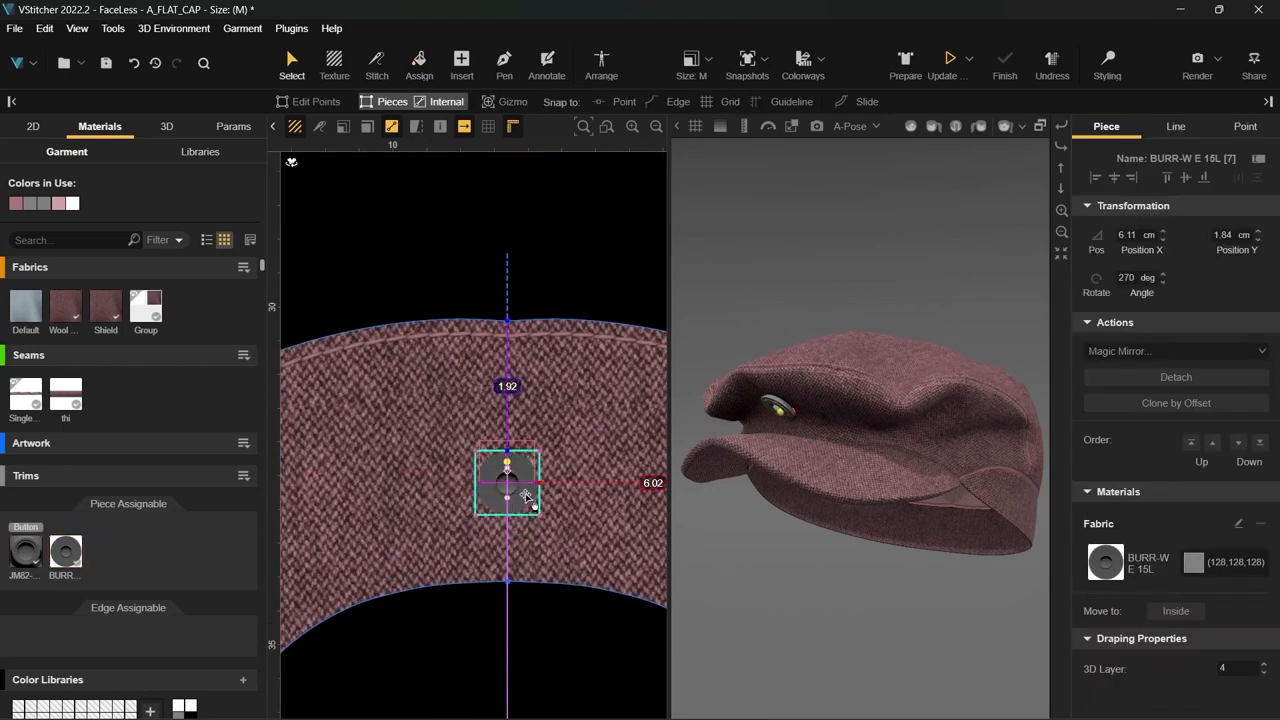
pyautogui.moveTo(508, 483); pyautogui.dragTo(507, 465)
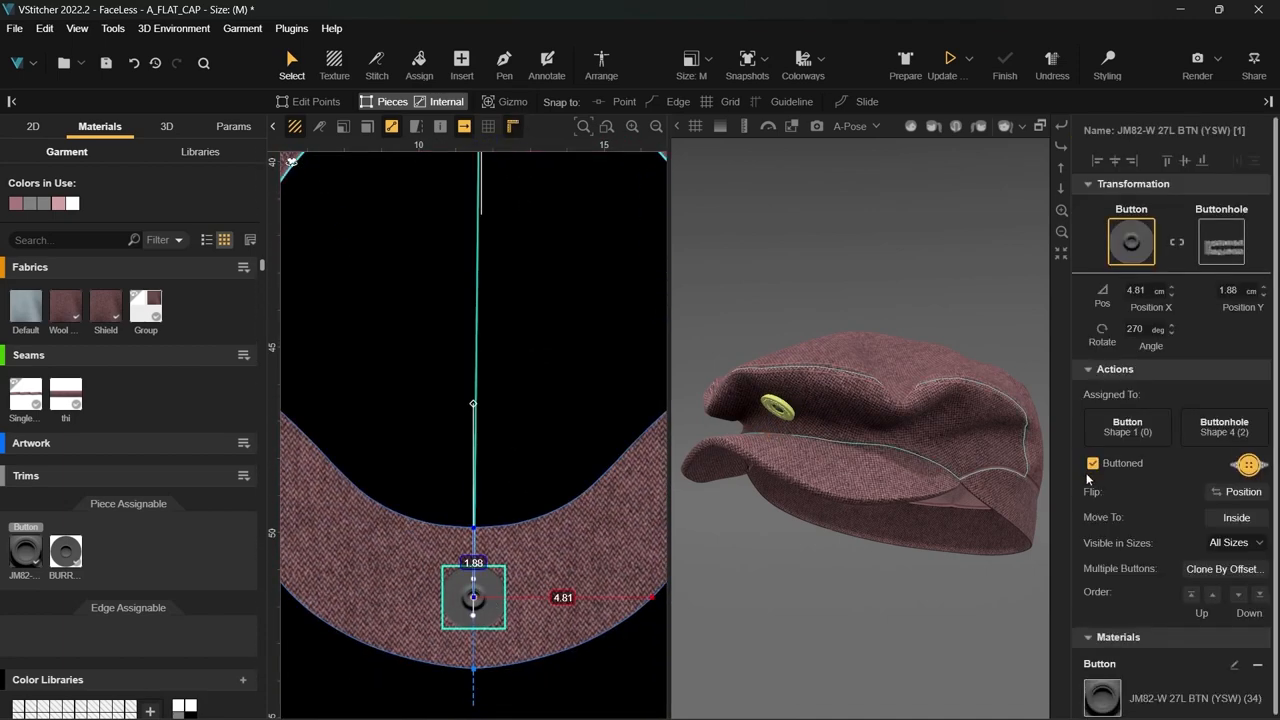
pyautogui.click(65, 551)
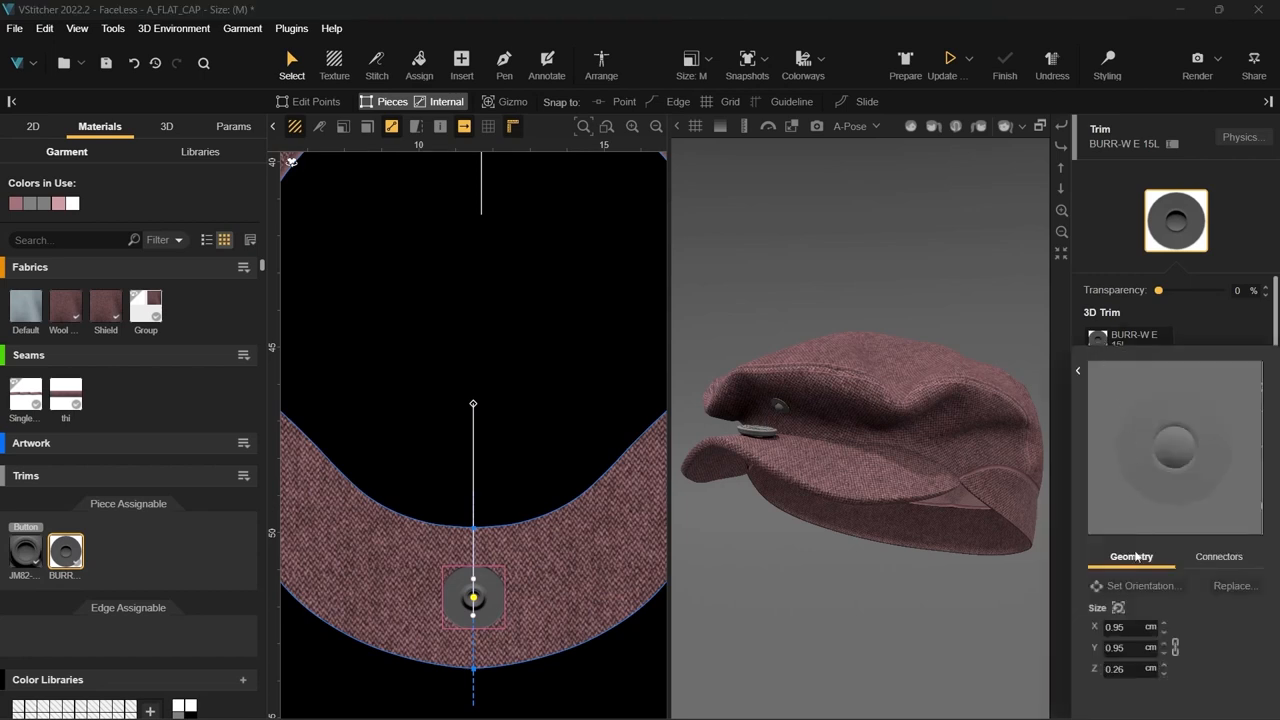
pyautogui.click(47, 547)
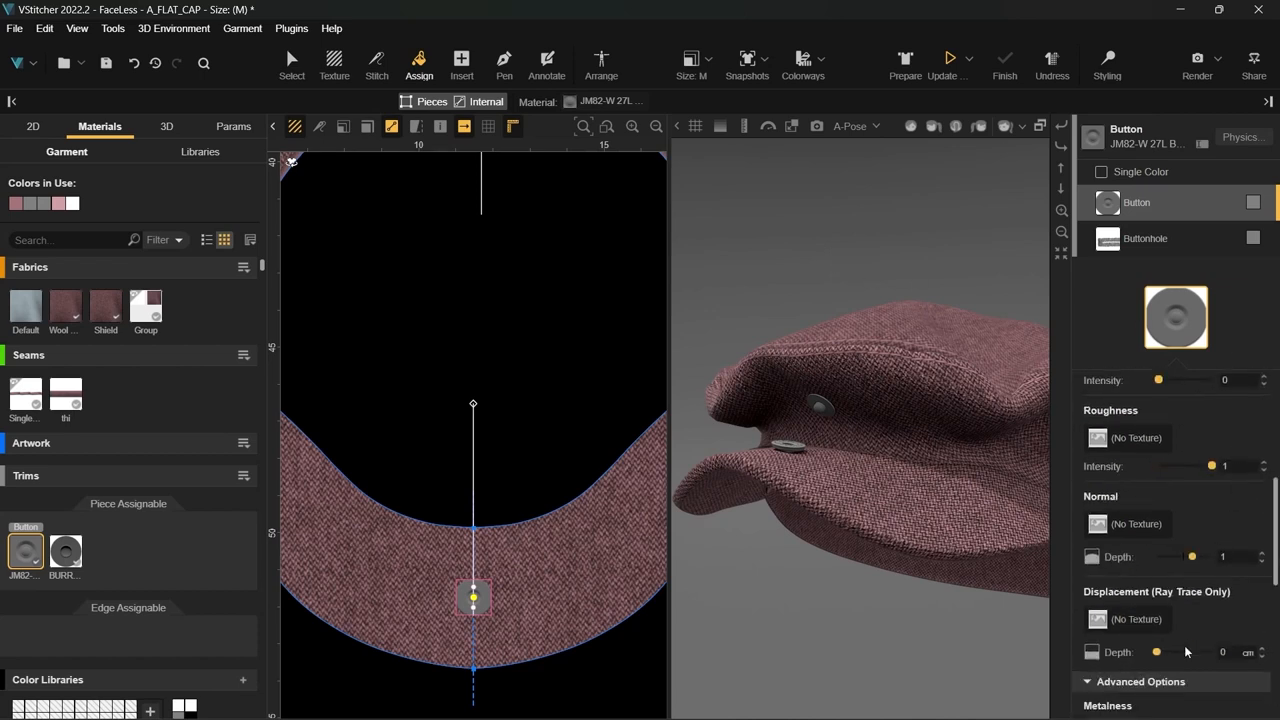
# - Lower the button and burr roughness to 0.3 and set the burr's Metalness to 1
pyautogui.scroll(-3)
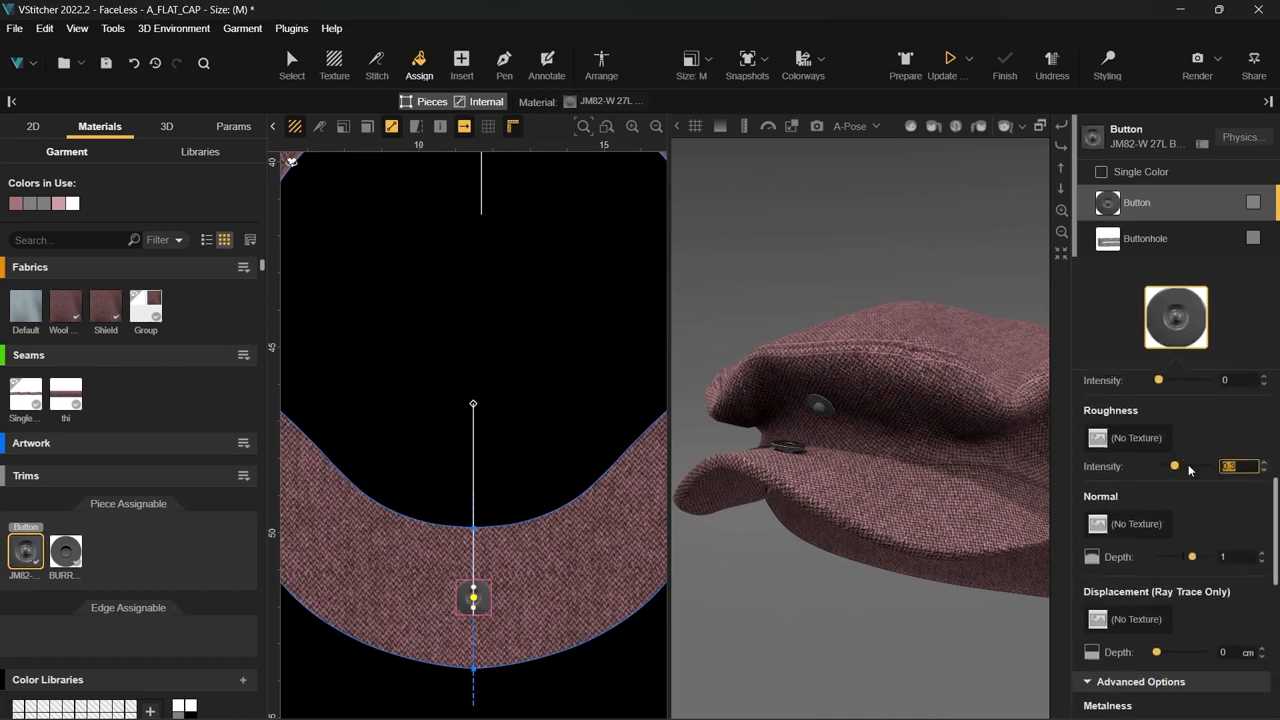
pyautogui.click(69, 547)
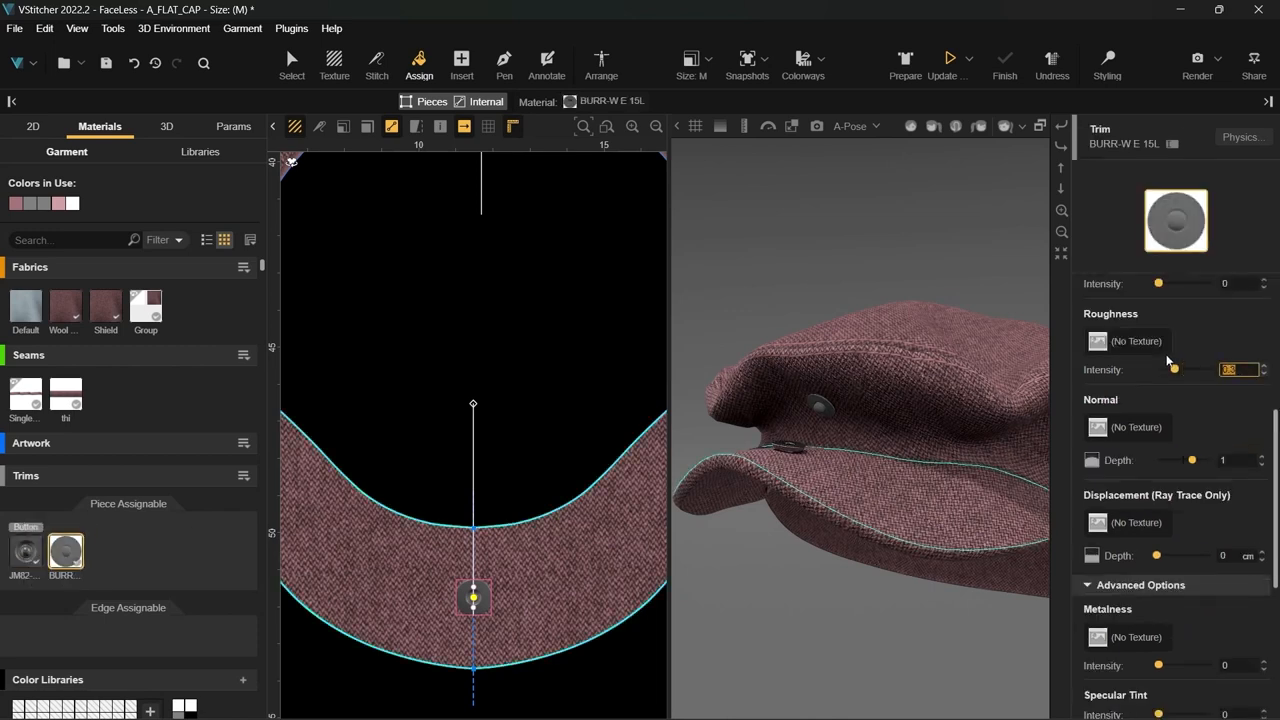
pyautogui.scroll(-3)
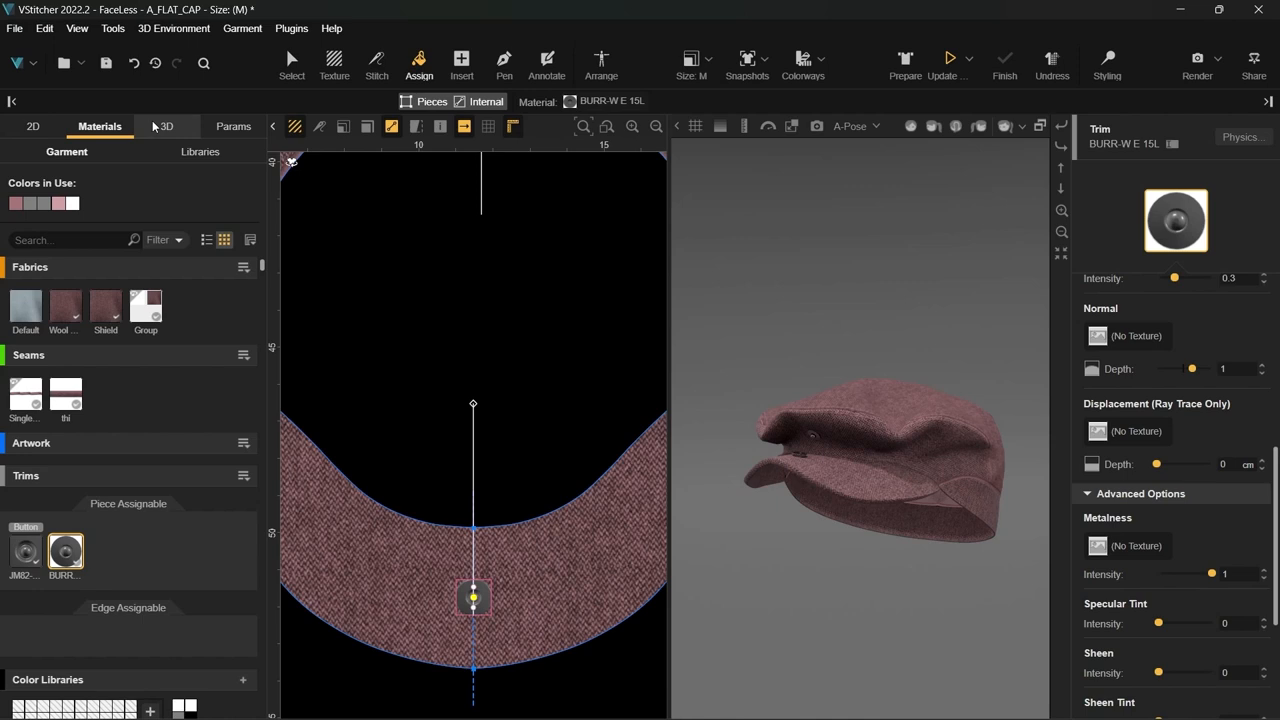
# - Save a snapshot named 'Unbuttoned', then select the tack button on the 2D brim piece
pyautogui.click(166, 126)
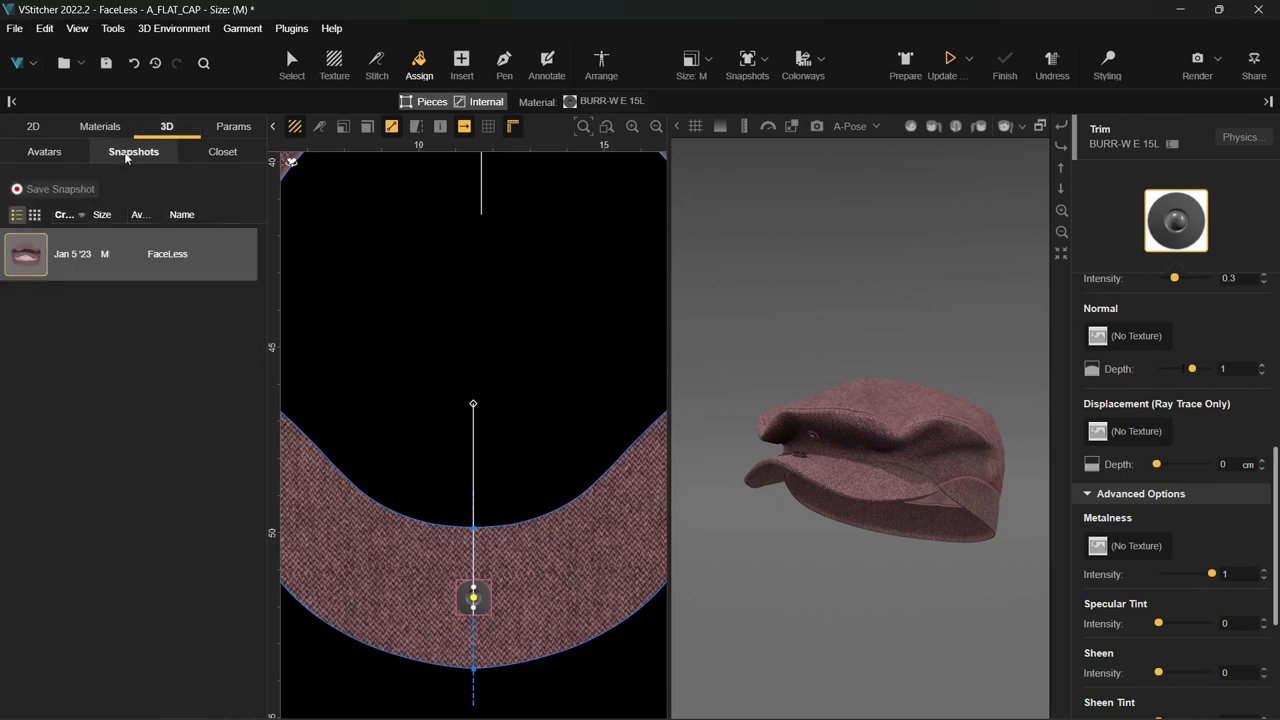
pyautogui.click(60, 189)
pyautogui.write('Unbuttoned')
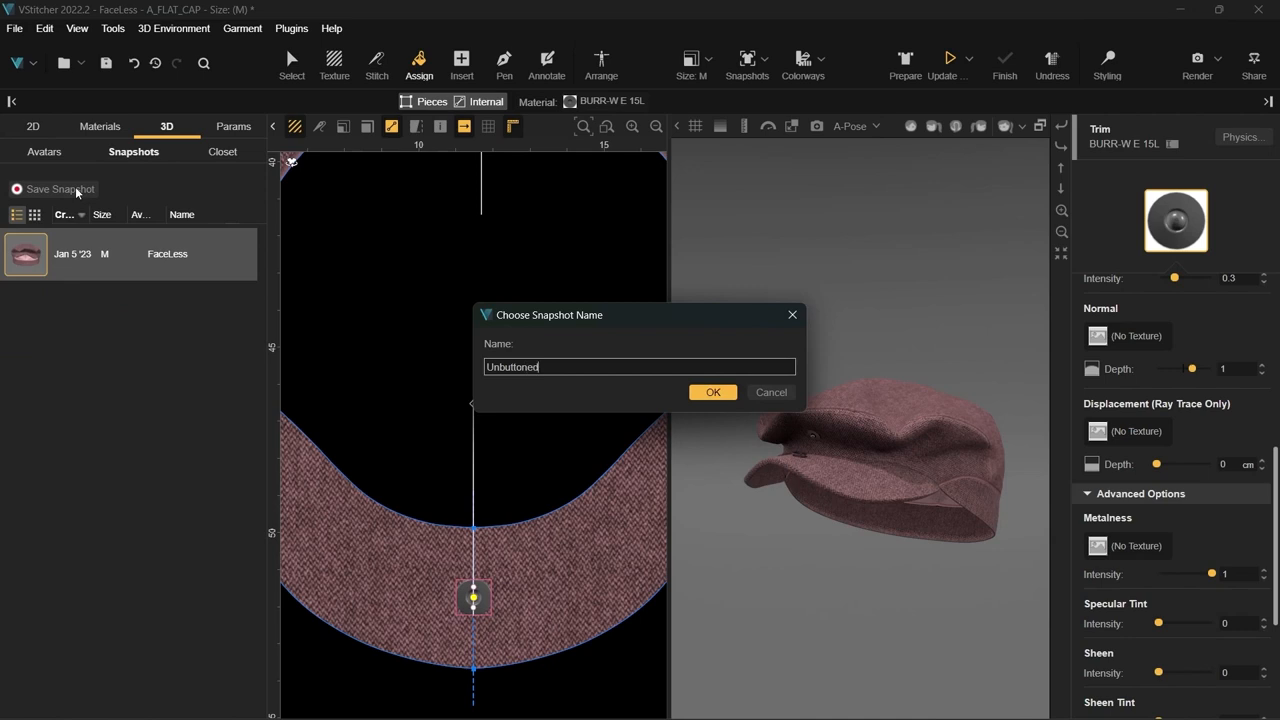
pyautogui.click(713, 391)
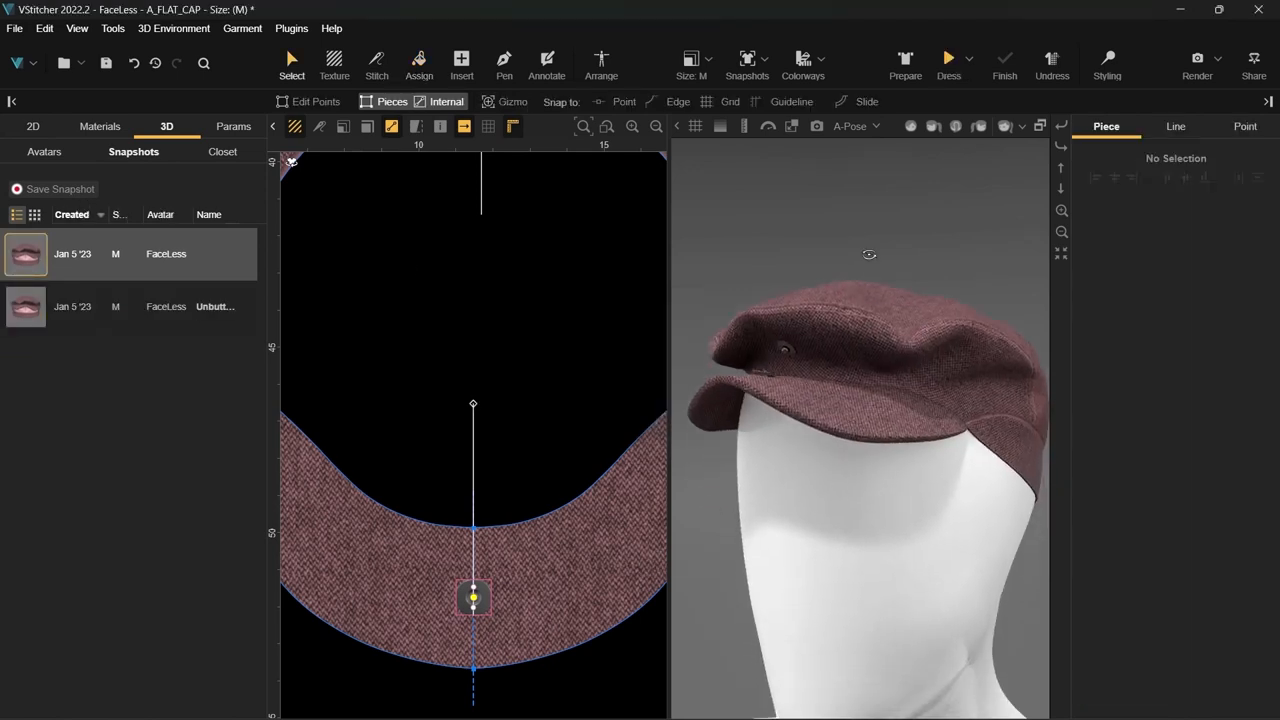
pyautogui.click(1107, 60)
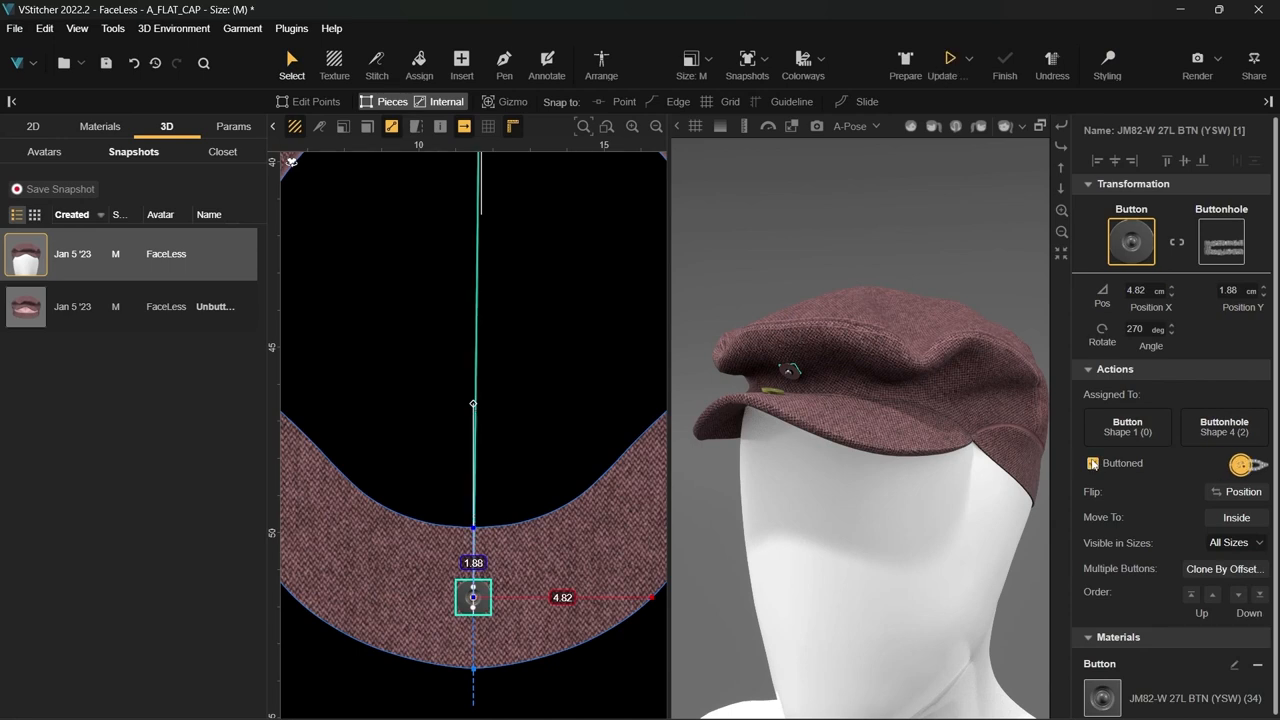
# - Tick Buttoned on the tack button and re-drape the cap in Styling mode
pyautogui.click(1092, 463)
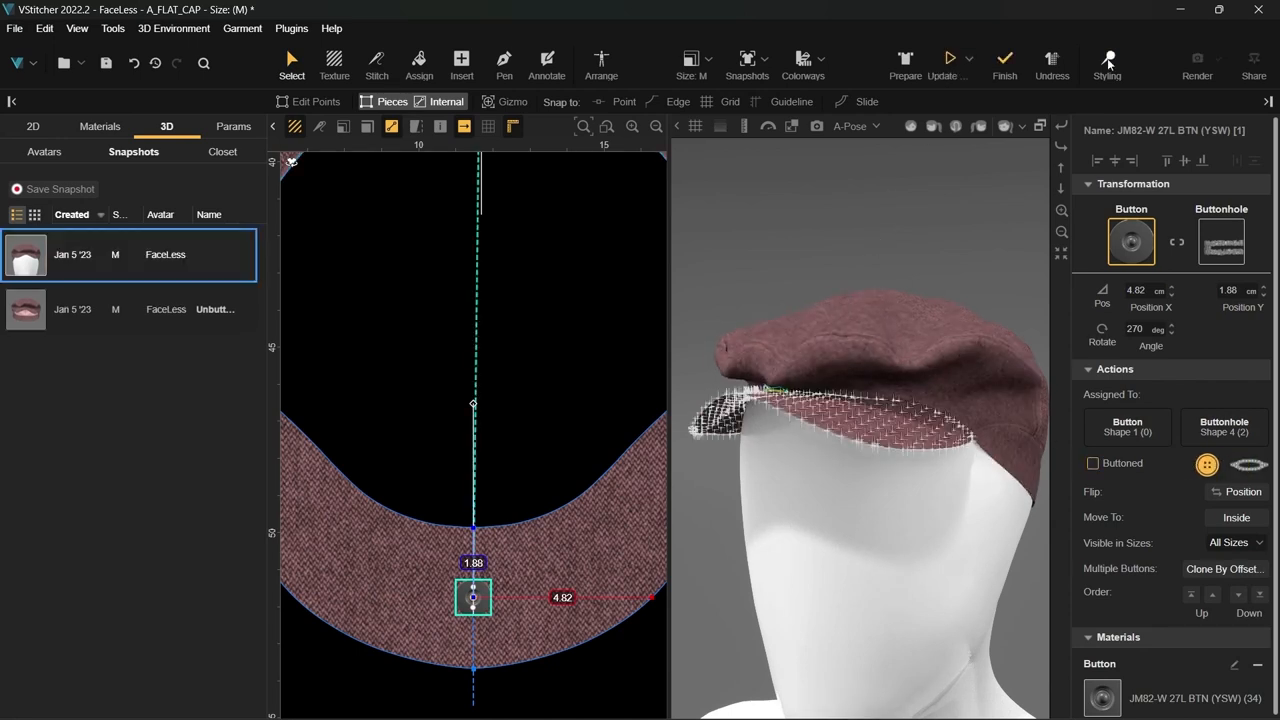
pyautogui.click(1107, 60)
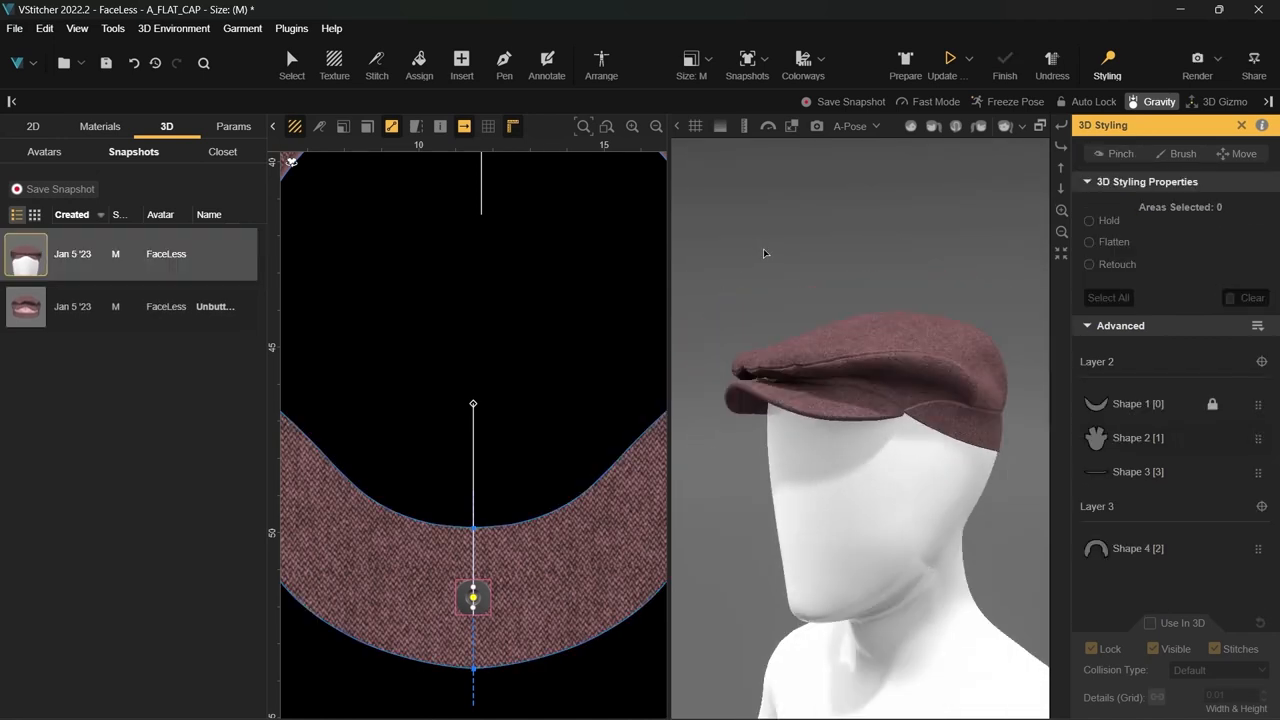
pyautogui.click(60, 189)
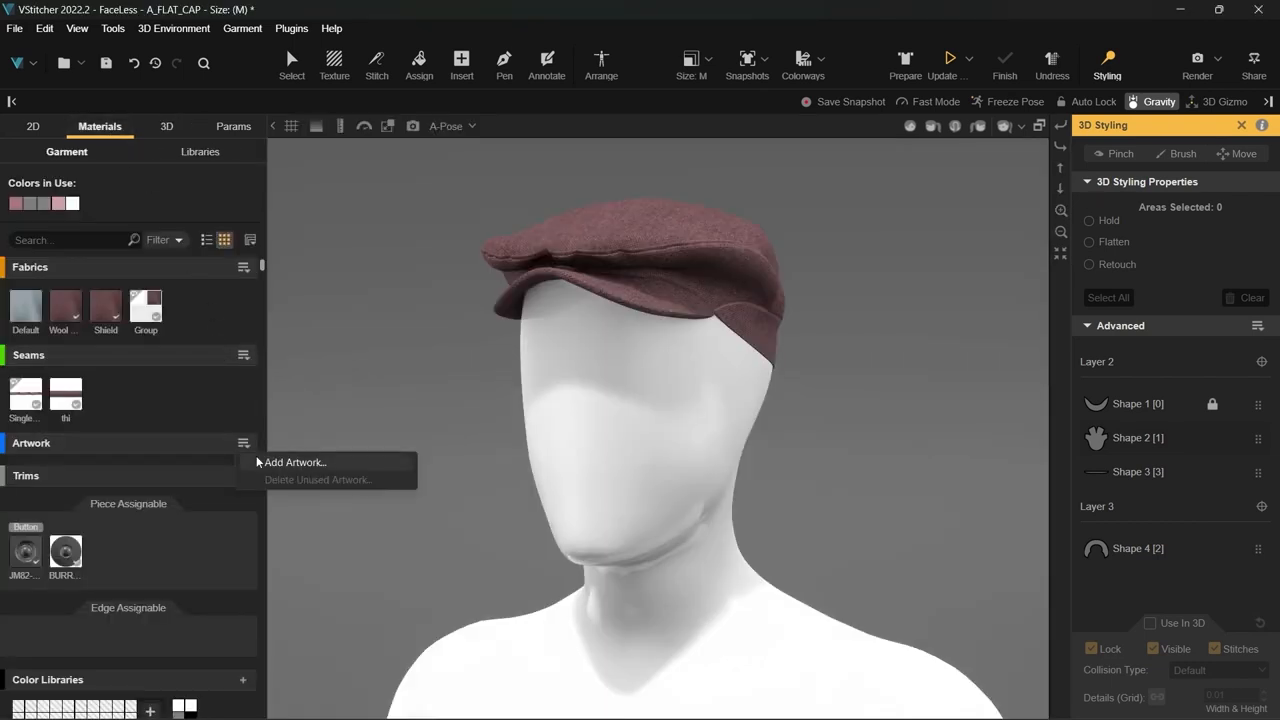
# - Import AOP_Tweed_Plaid.ai and assign it to the brim, crown and under-brim pieces
pyautogui.click(293, 462)
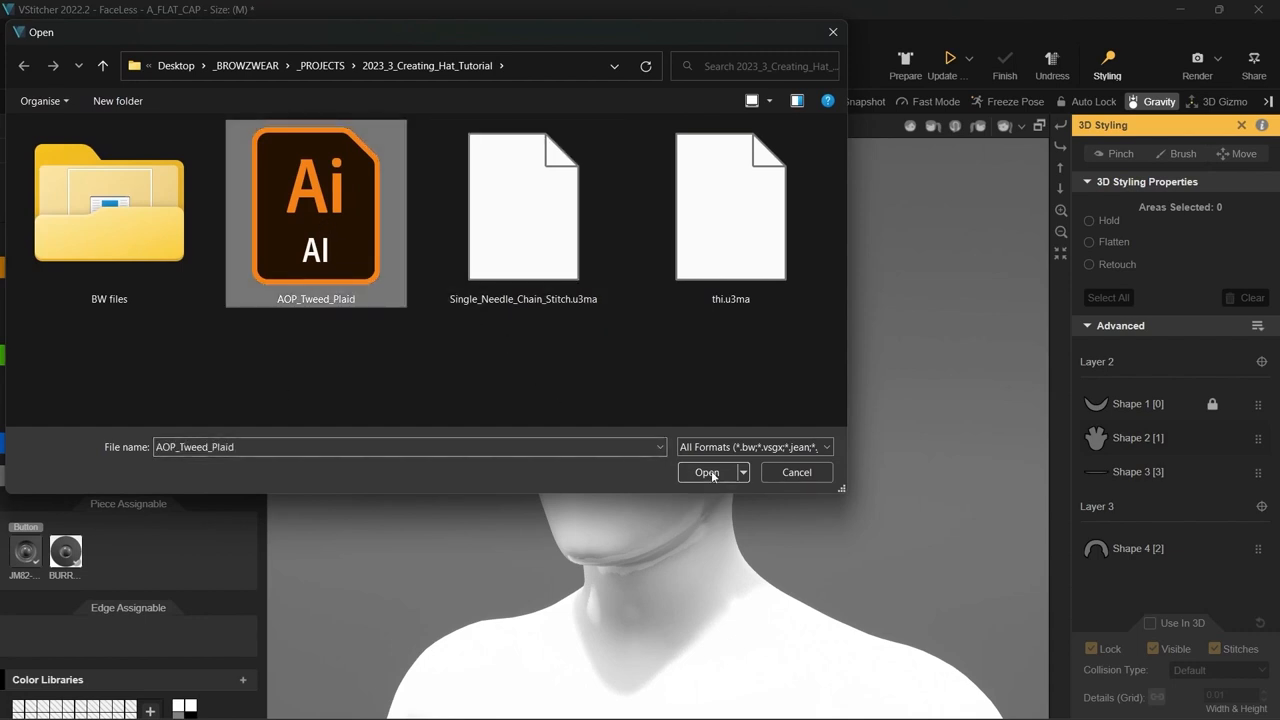
pyautogui.click(707, 472)
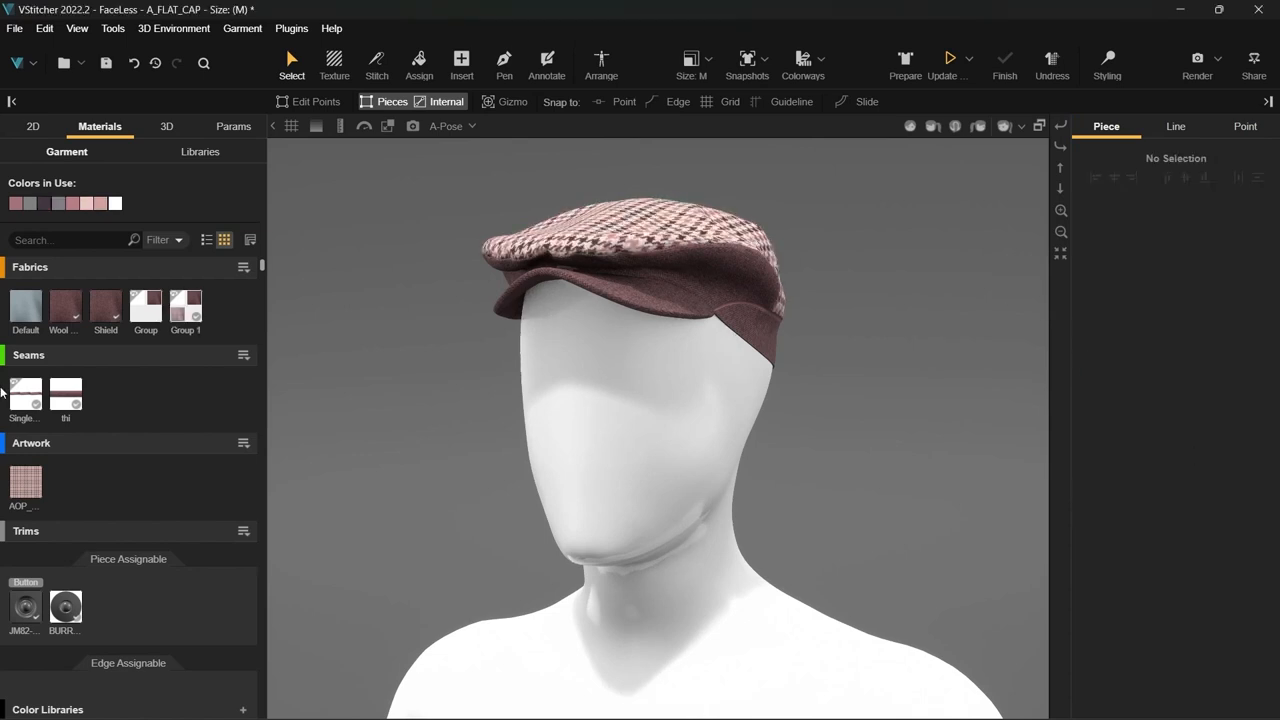
pyautogui.click(630, 250)
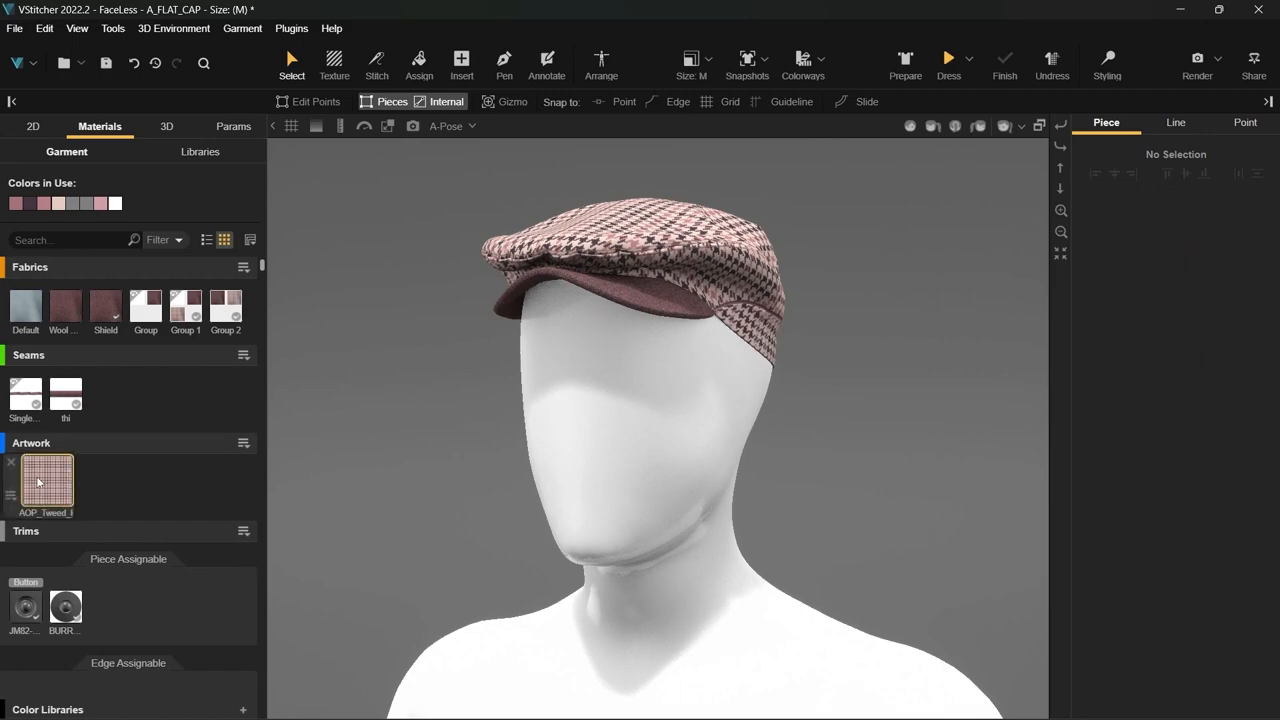
pyautogui.click(46, 483)
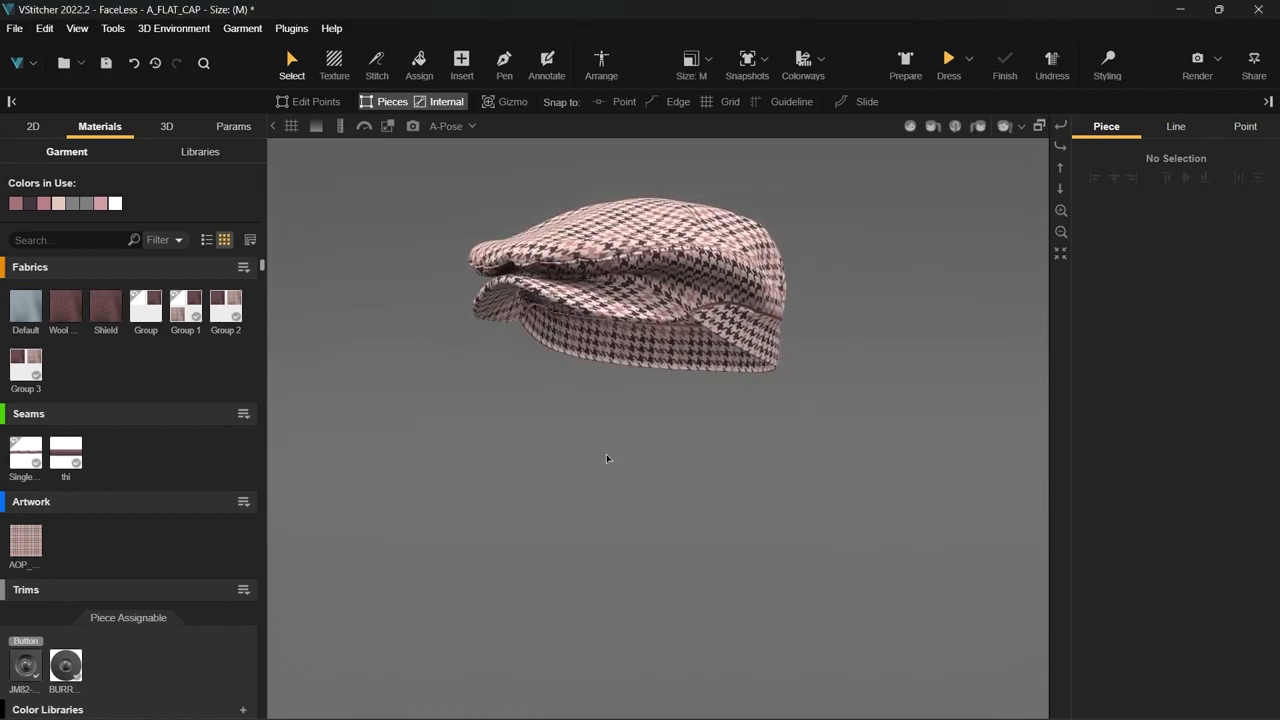
# - Inspect fabric Groups 1–3 and enable Use Lower Layer Maps on Group 3's plaid layer
pyautogui.moveTo(605, 458); pyautogui.dragTo(615, 415)
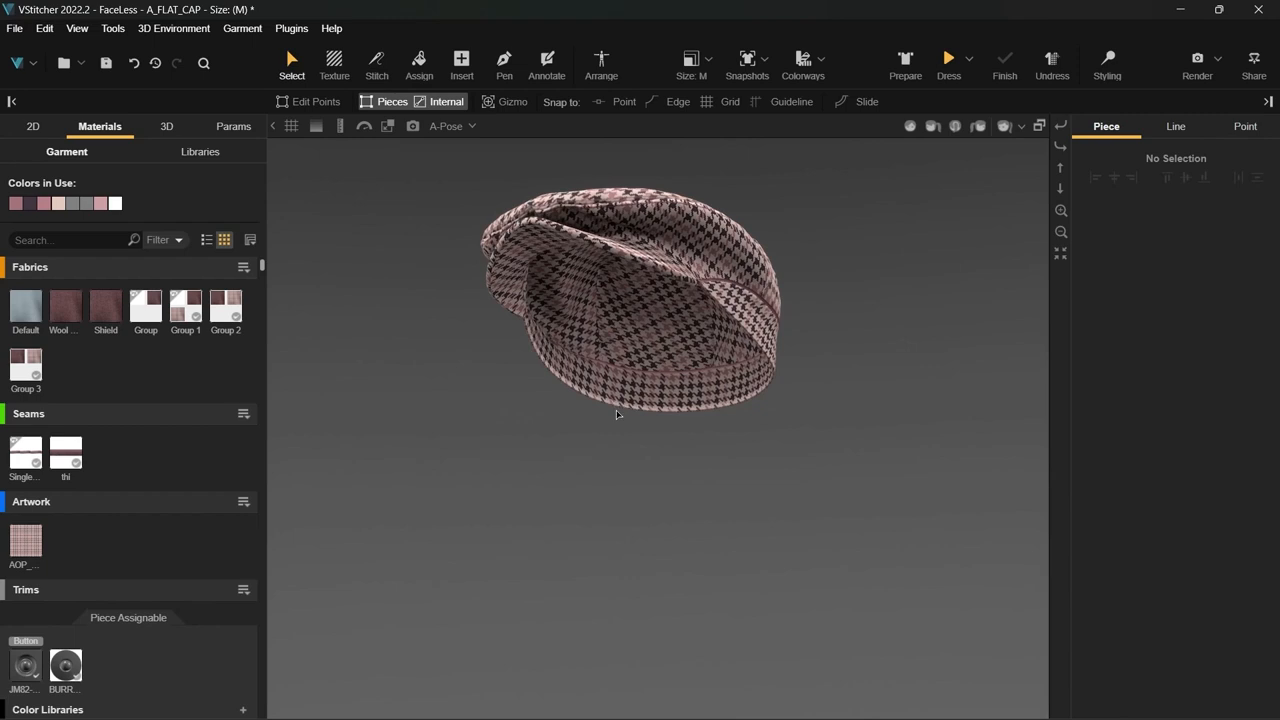
pyautogui.click(185, 307)
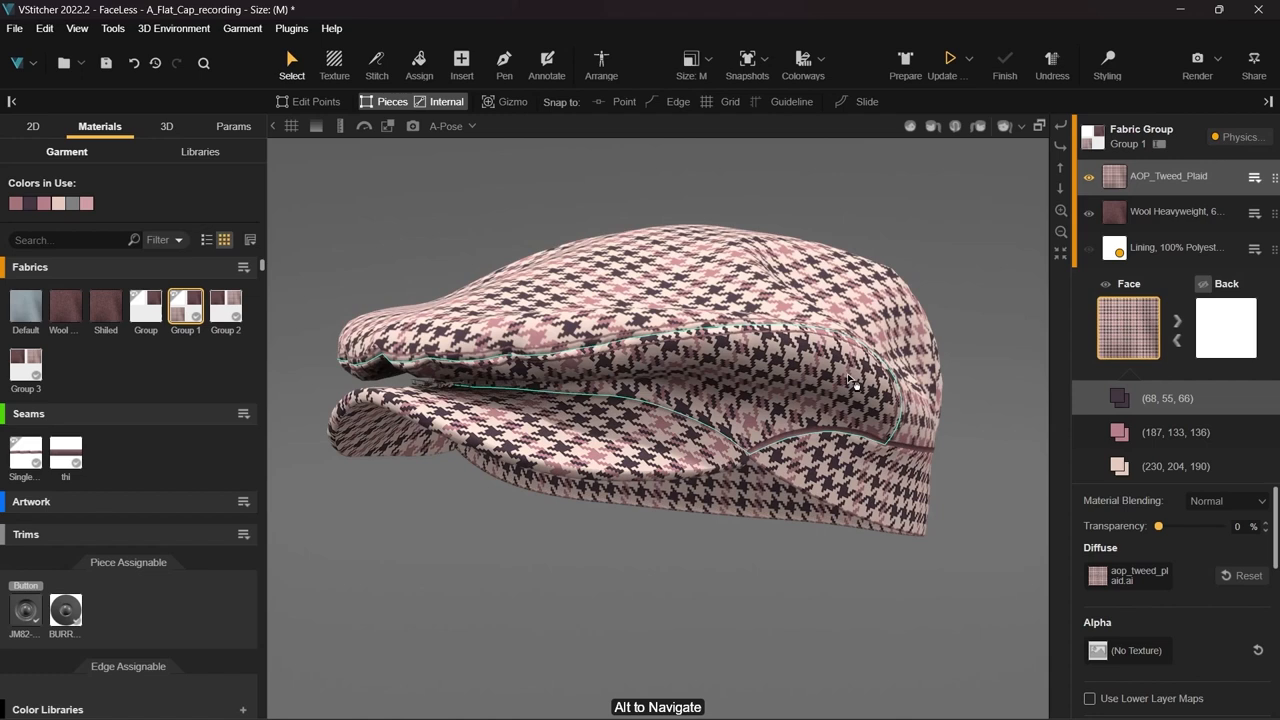
pyautogui.click(1089, 698)
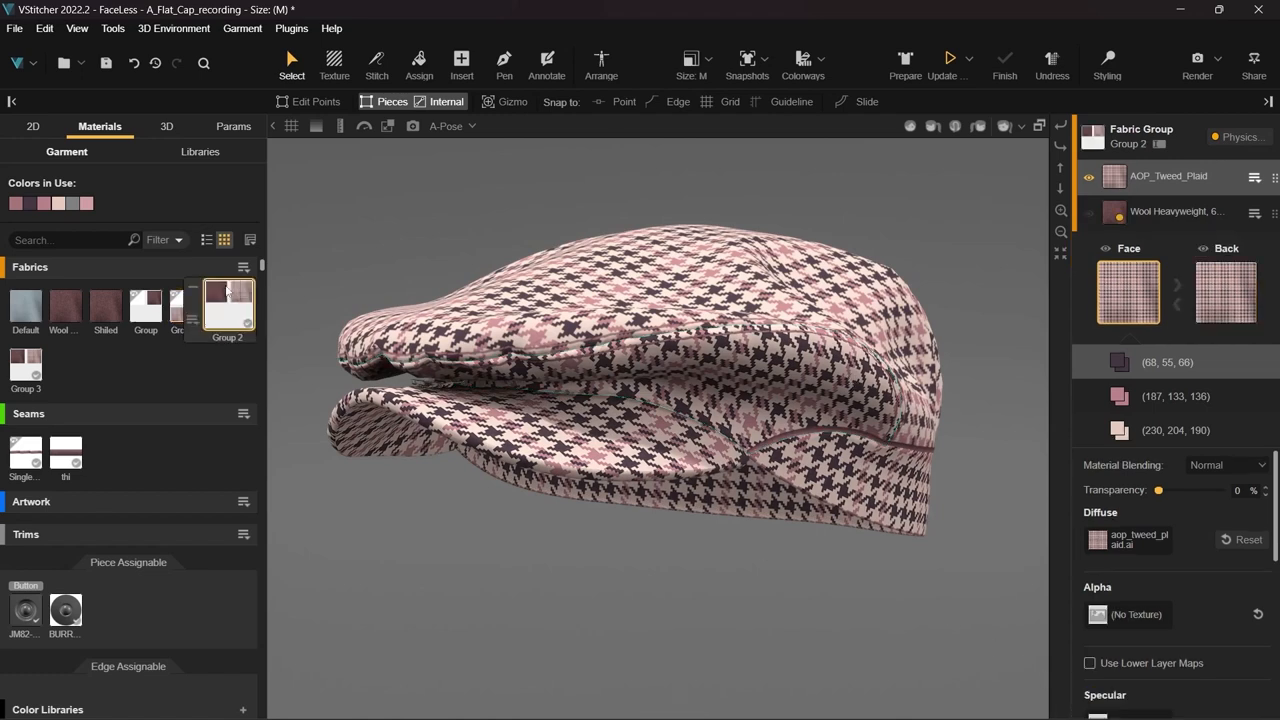
pyautogui.click(47, 360)
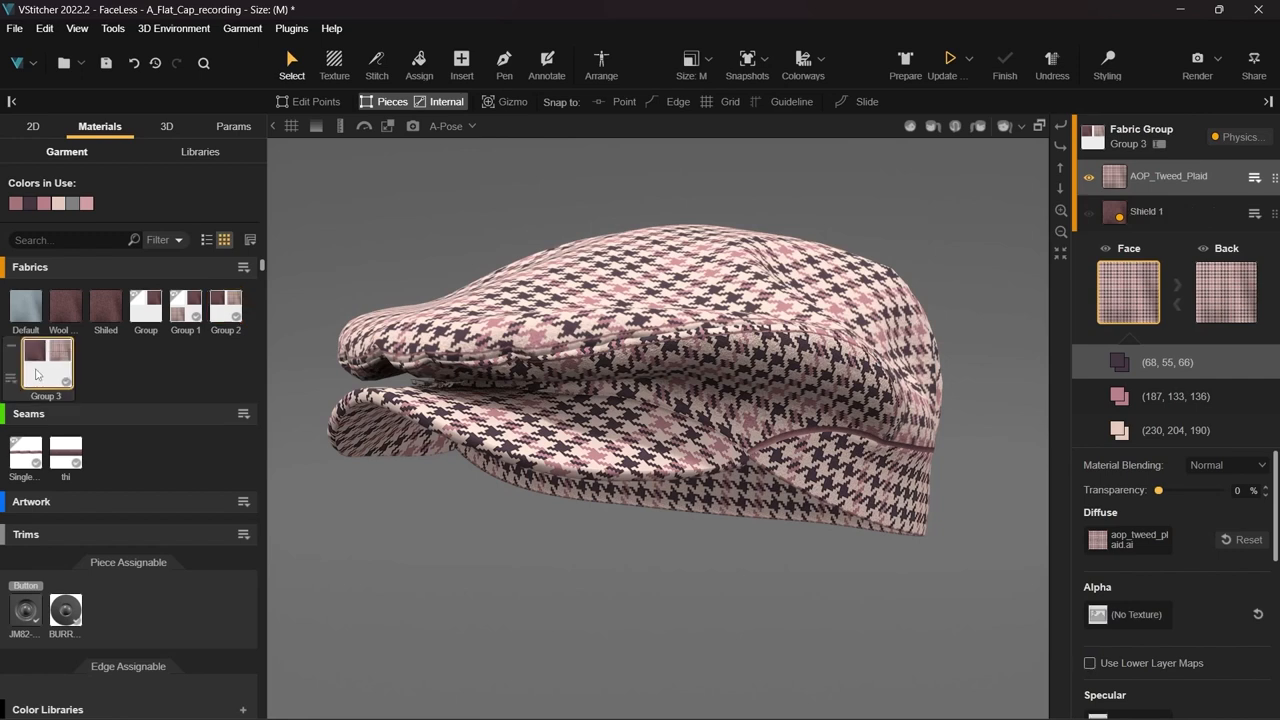
pyautogui.click(1089, 663)
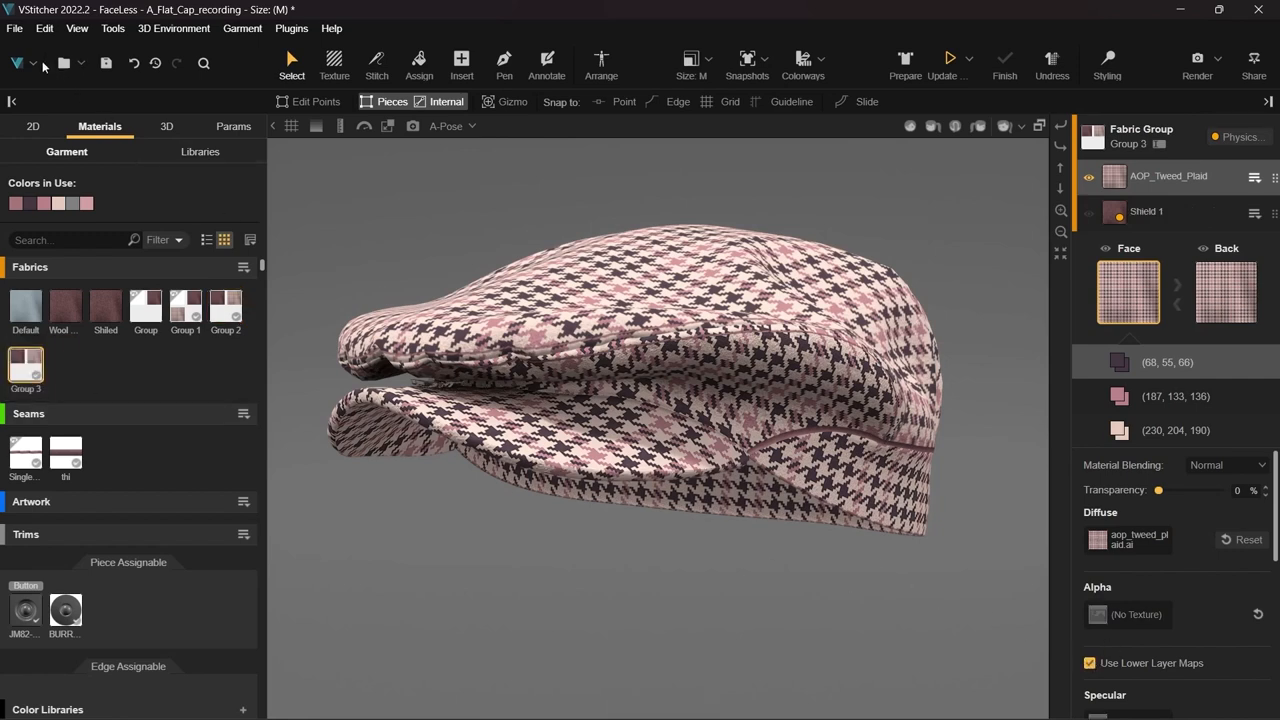
# - Switch to the Colorways workspace with the 3D cap view alongside
pyautogui.click(17, 63)
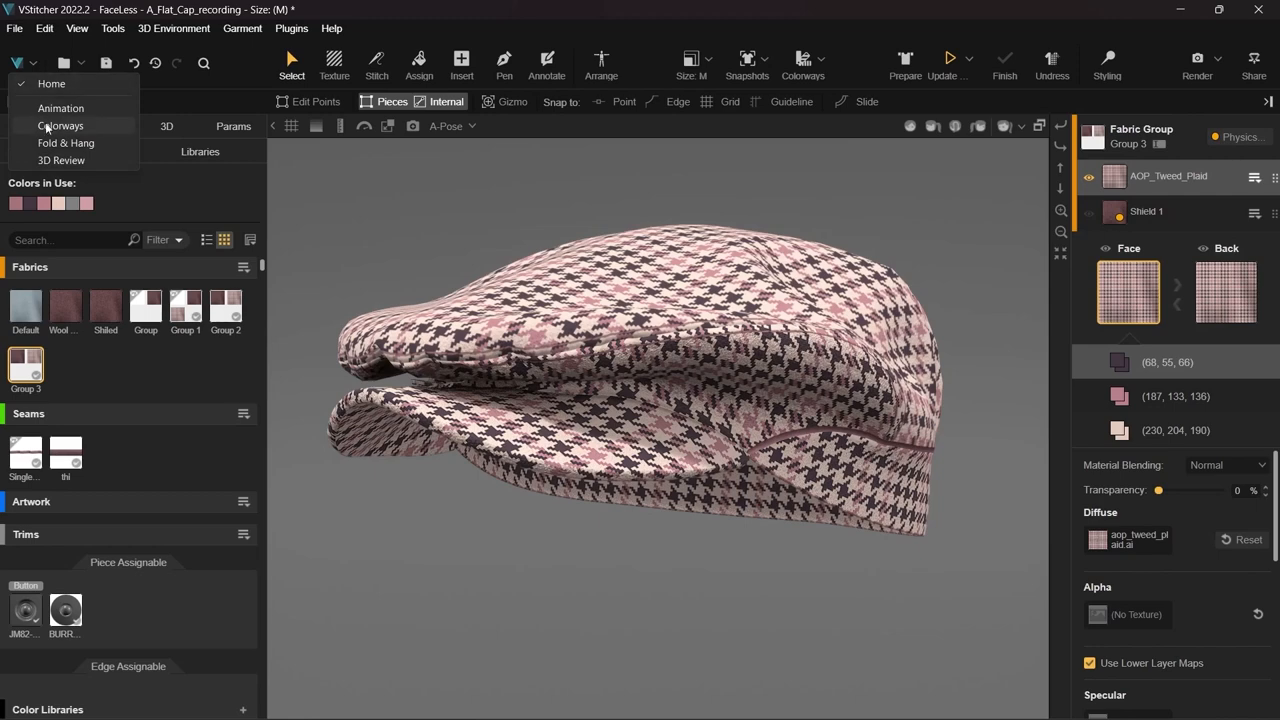
pyautogui.click(60, 125)
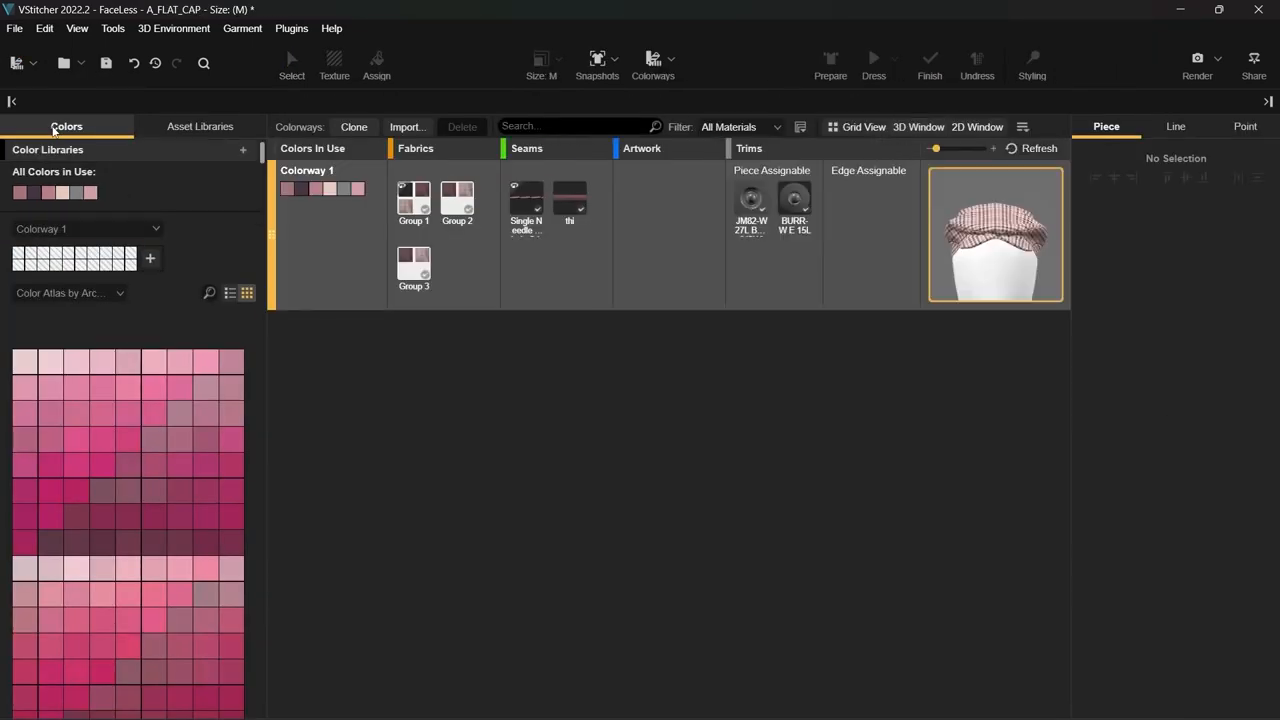
pyautogui.click(917, 126)
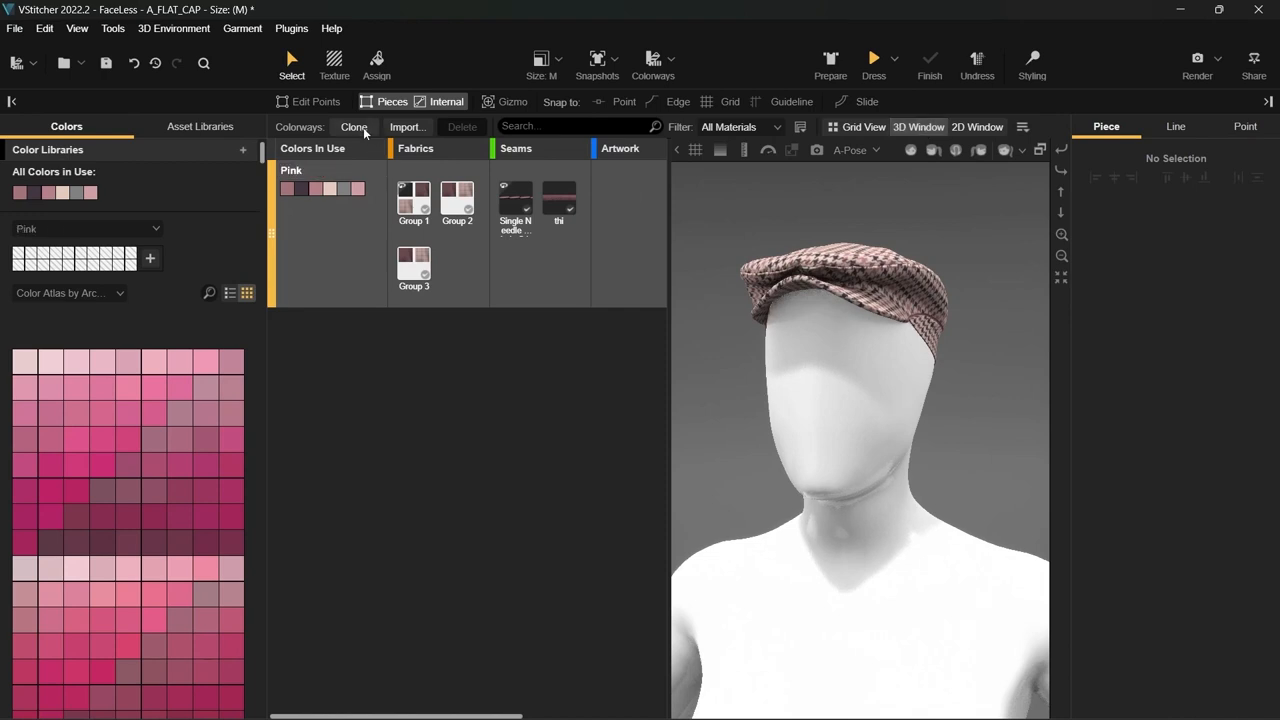
# - Clone Pink into Brown and Green colorways, recolour their plaid, and show Grid View
pyautogui.click(353, 126)
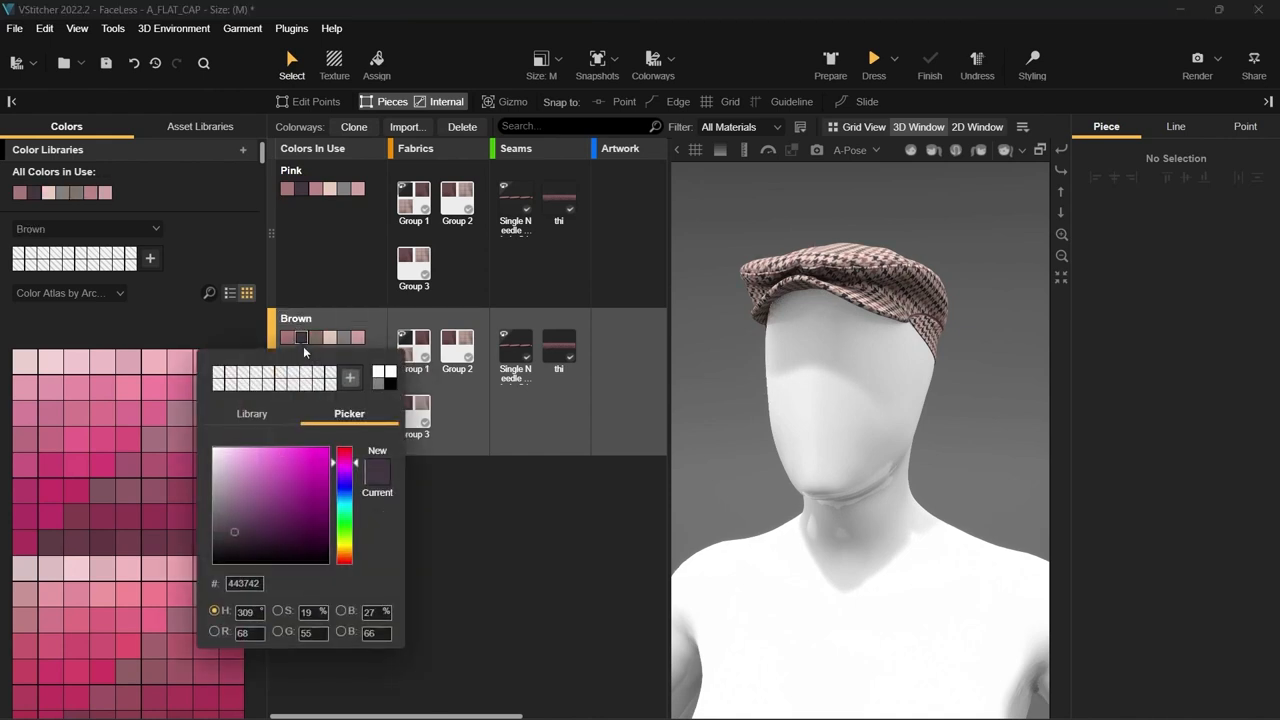
pyautogui.click(287, 337)
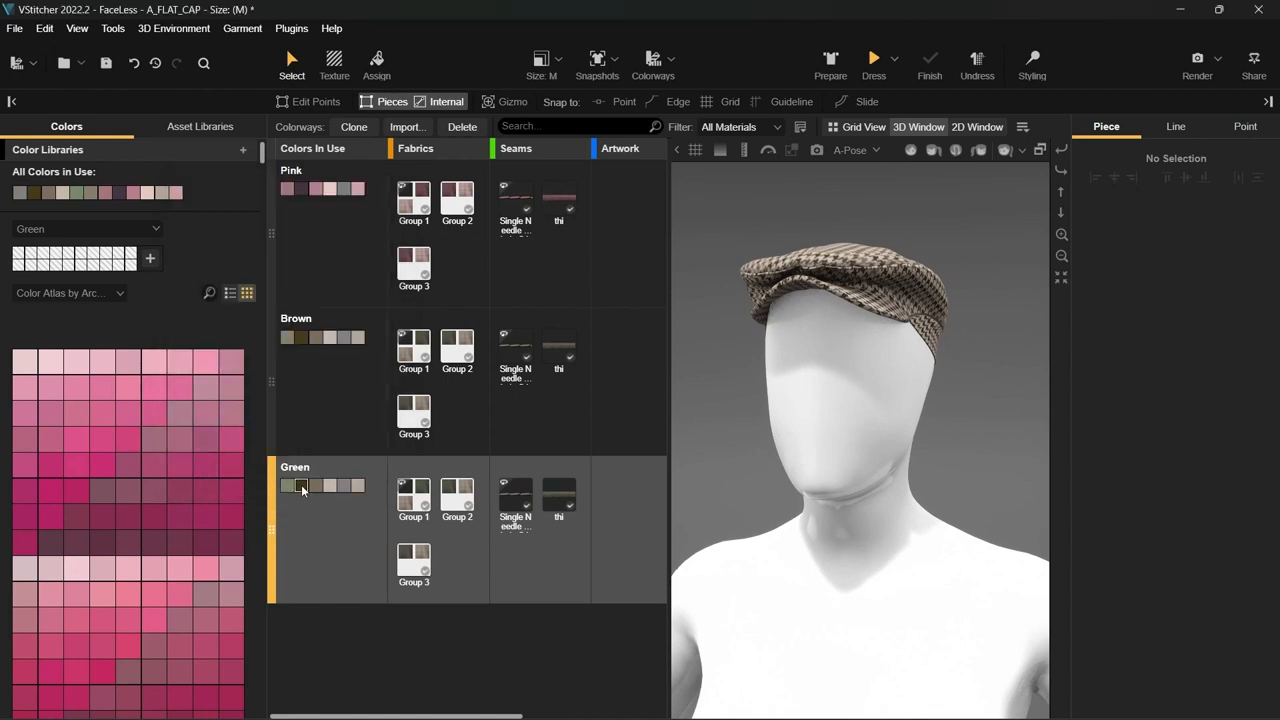
pyautogui.click(302, 486)
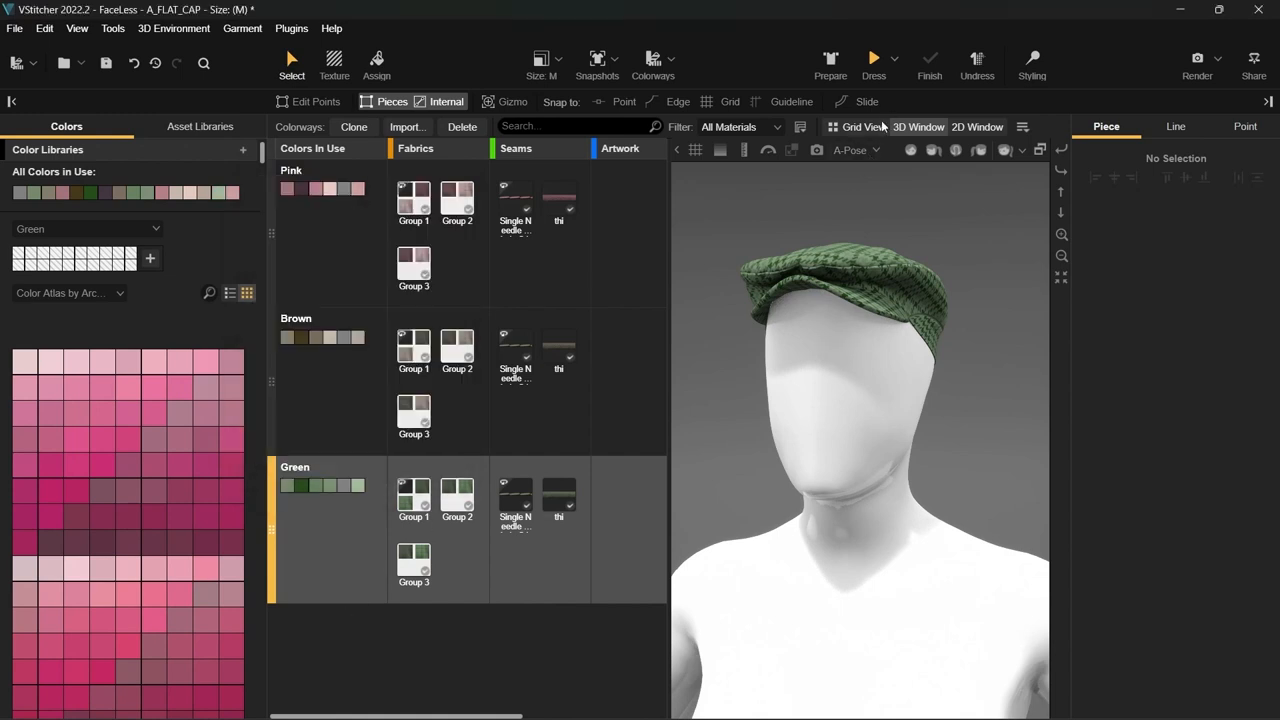
pyautogui.click(856, 127)
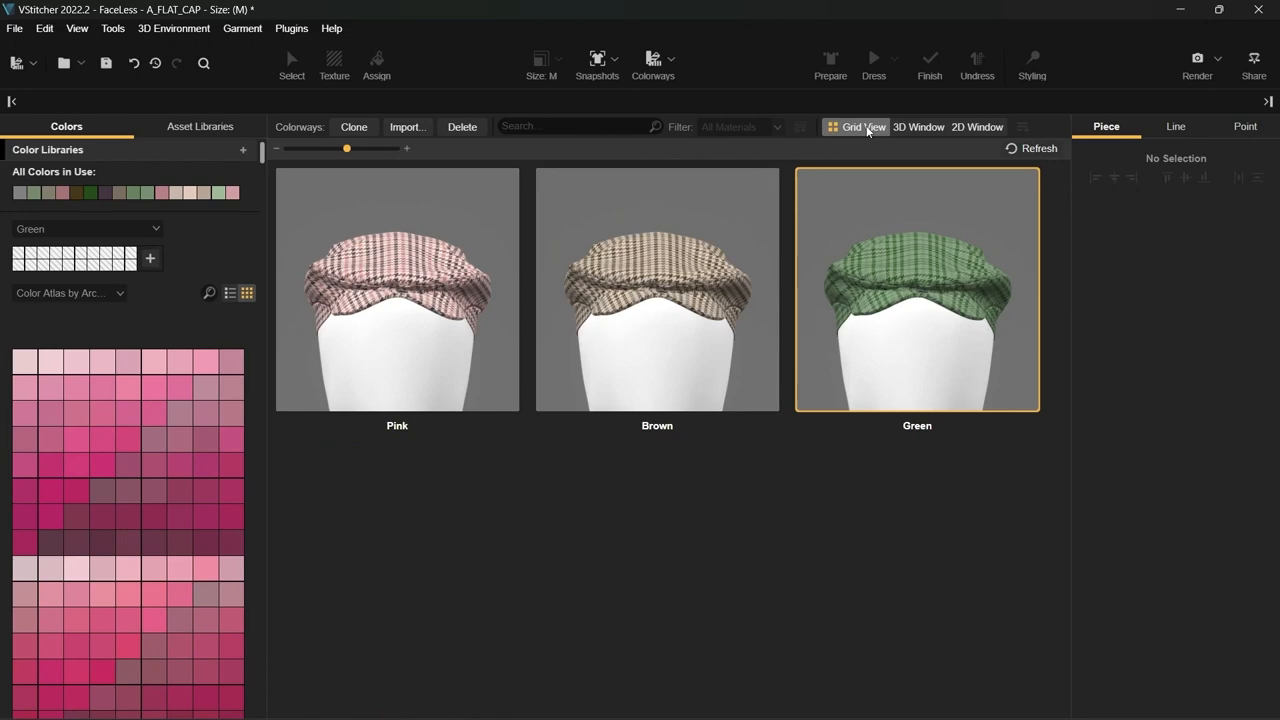
pyautogui.moveTo(906, 548)
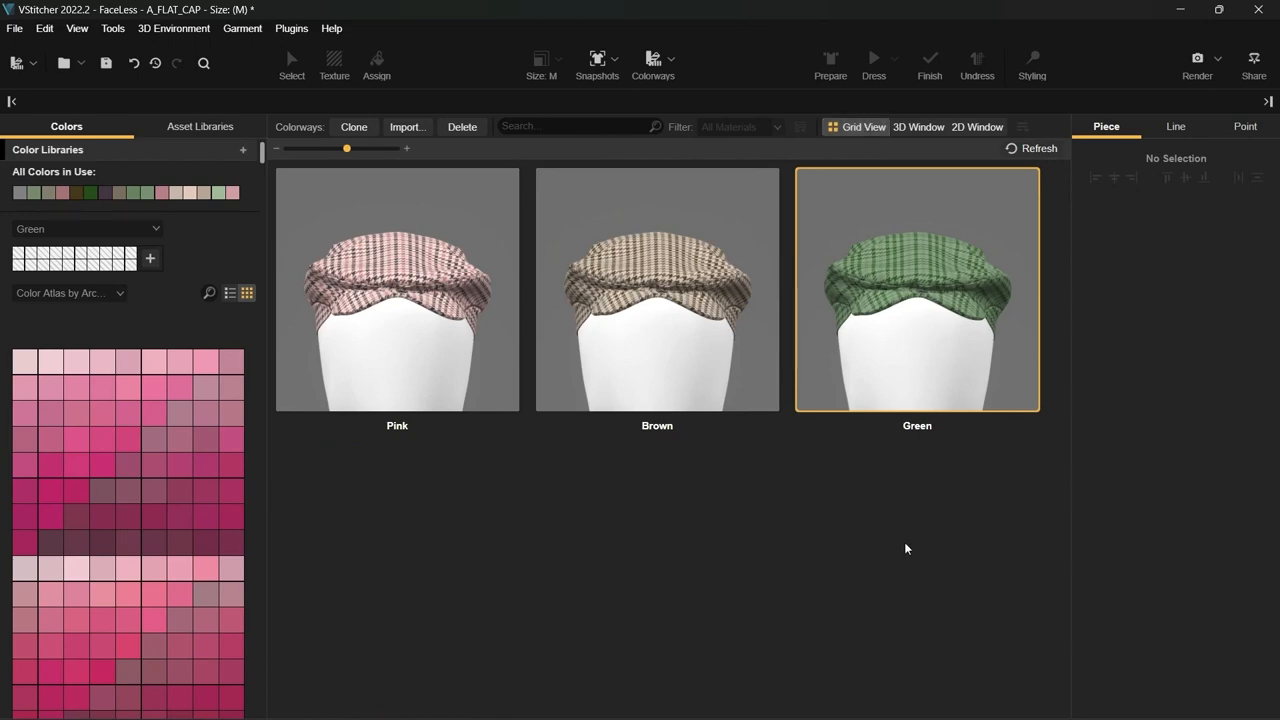